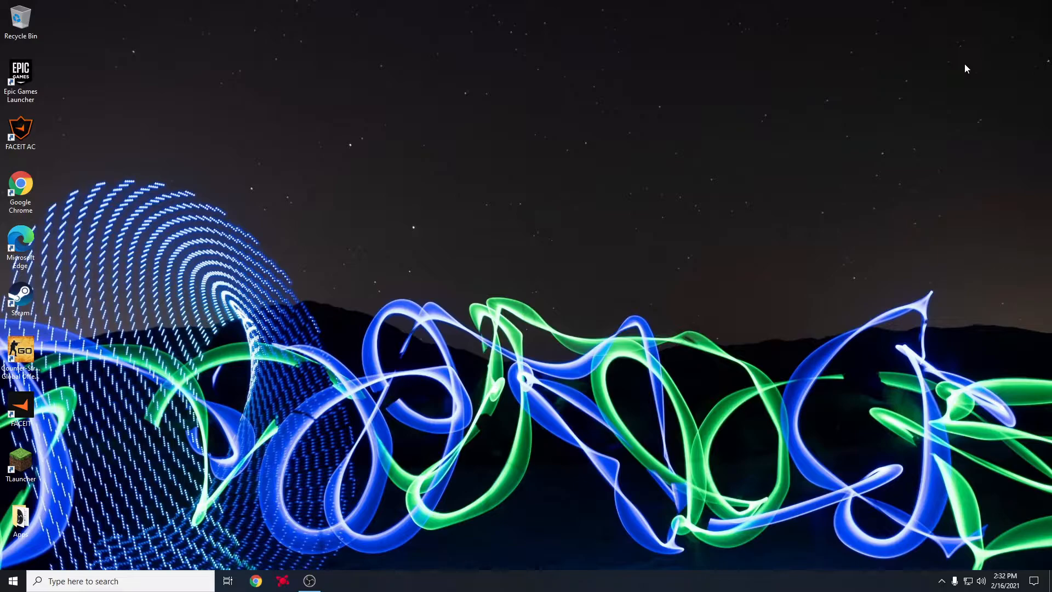
pyautogui.moveTo(941, 36)
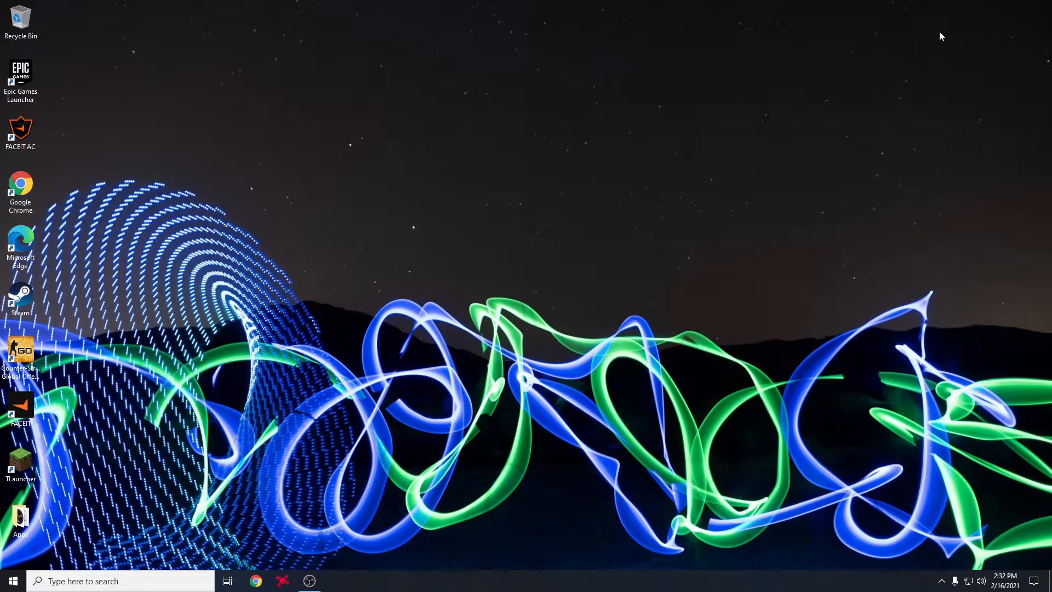
pyautogui.moveTo(874, 102)
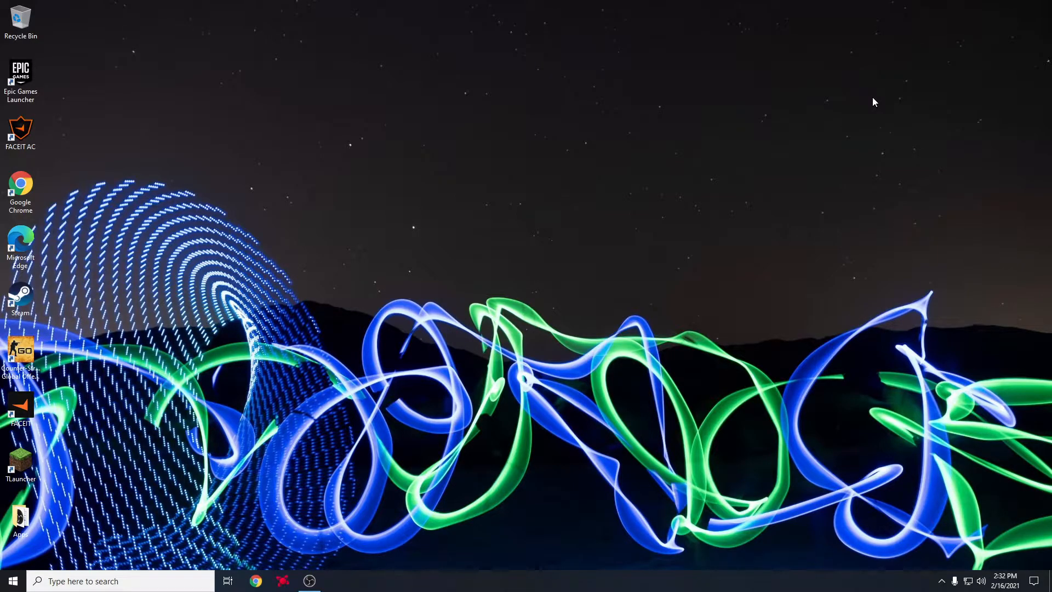
pyautogui.moveTo(650, 209)
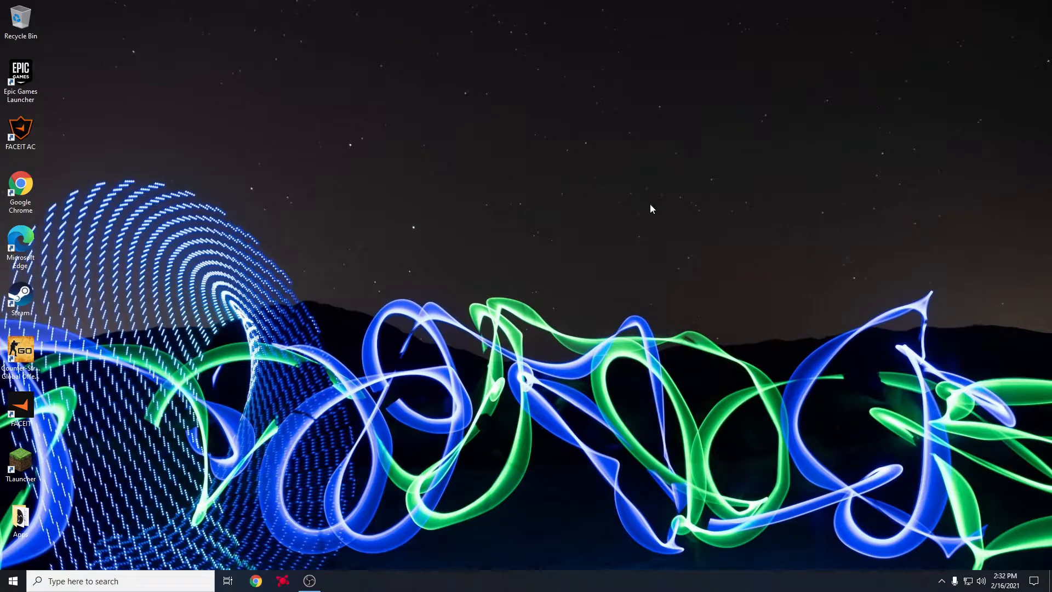
# - Launch Radeon Software and perform a confirmed Factory Reset from its system settings
pyautogui.click(283, 581)
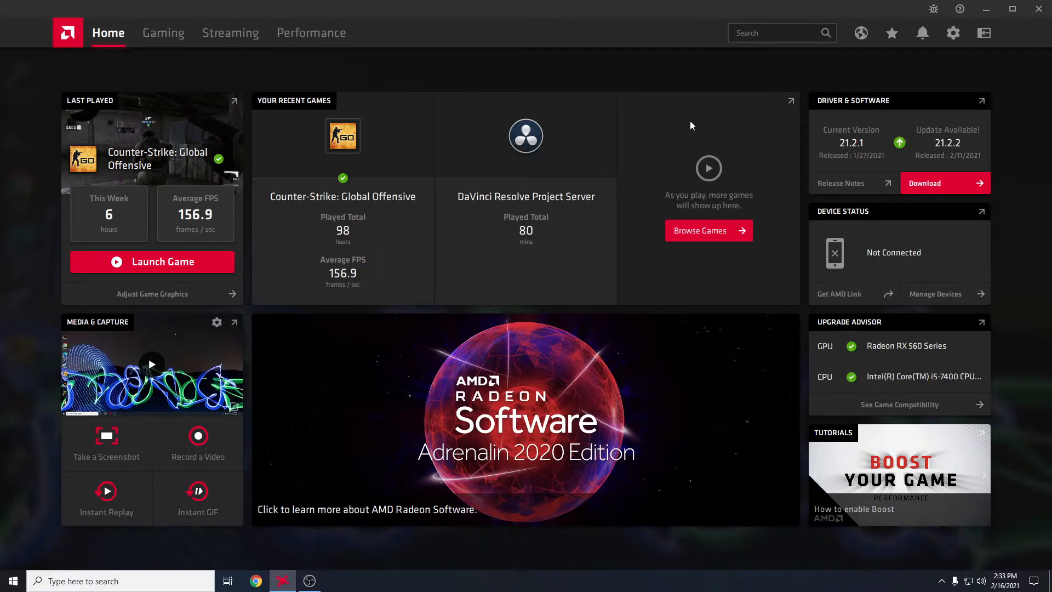
pyautogui.moveTo(928, 57)
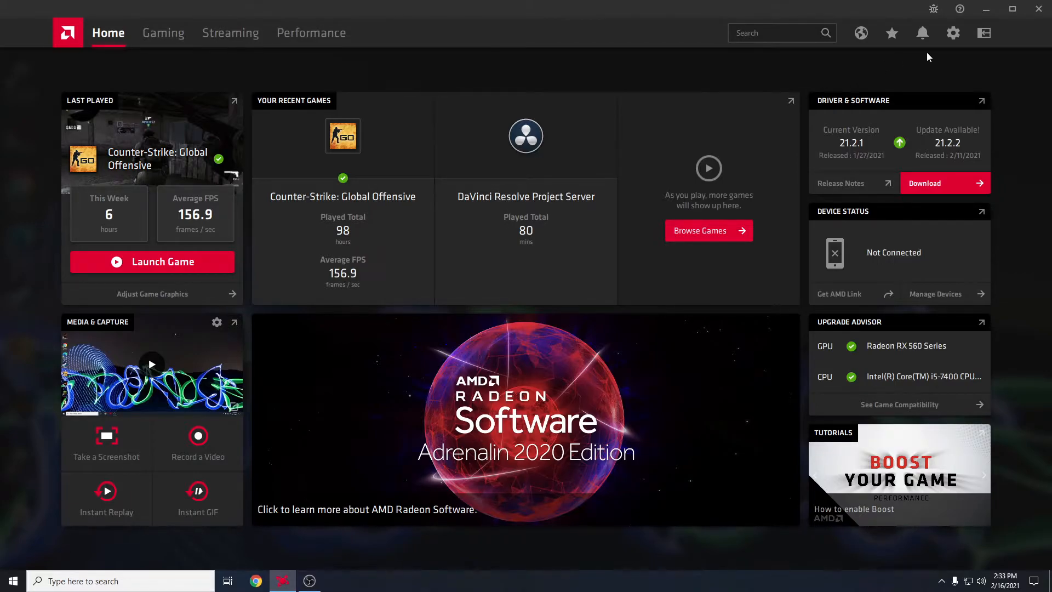
pyautogui.click(952, 32)
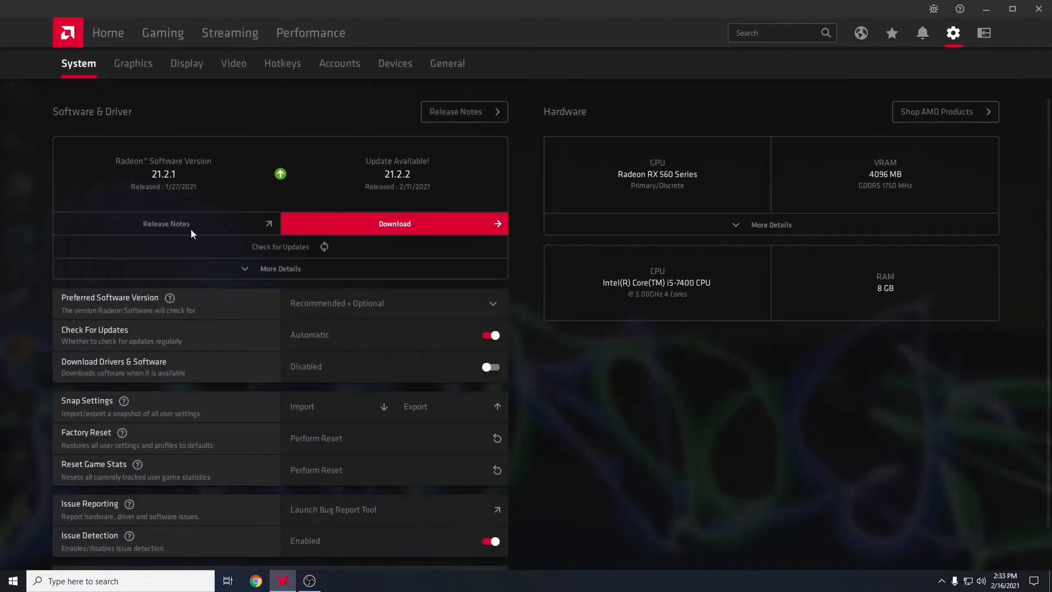
pyautogui.scroll(-3)
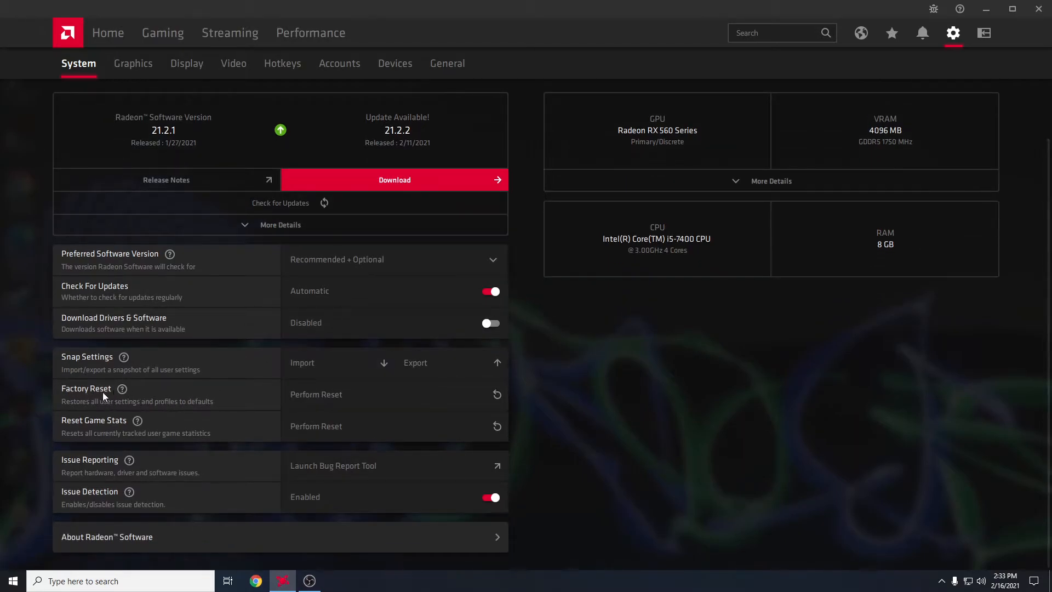
pyautogui.click(315, 393)
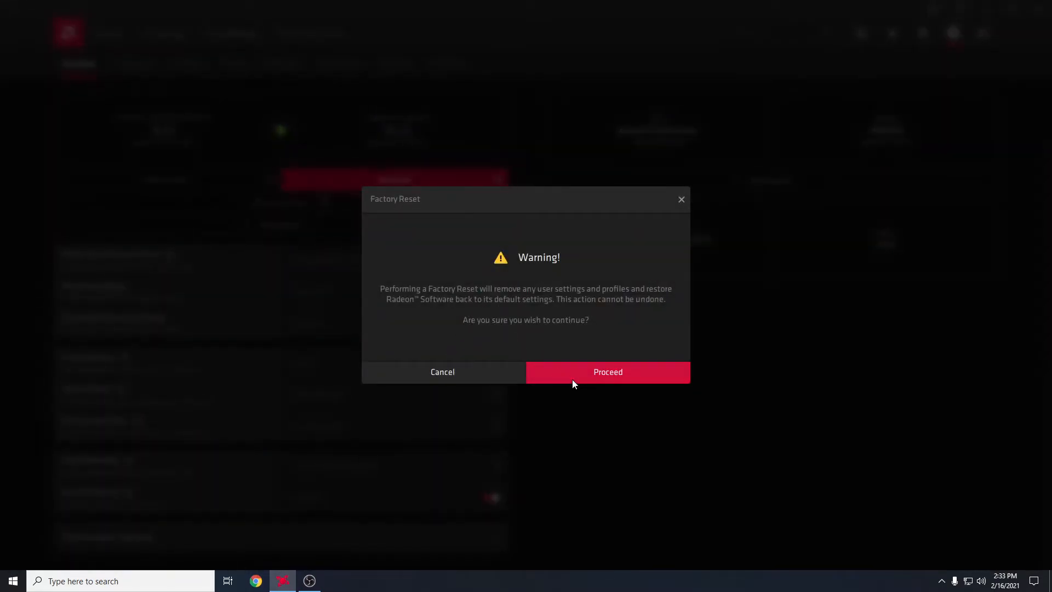
pyautogui.click(606, 372)
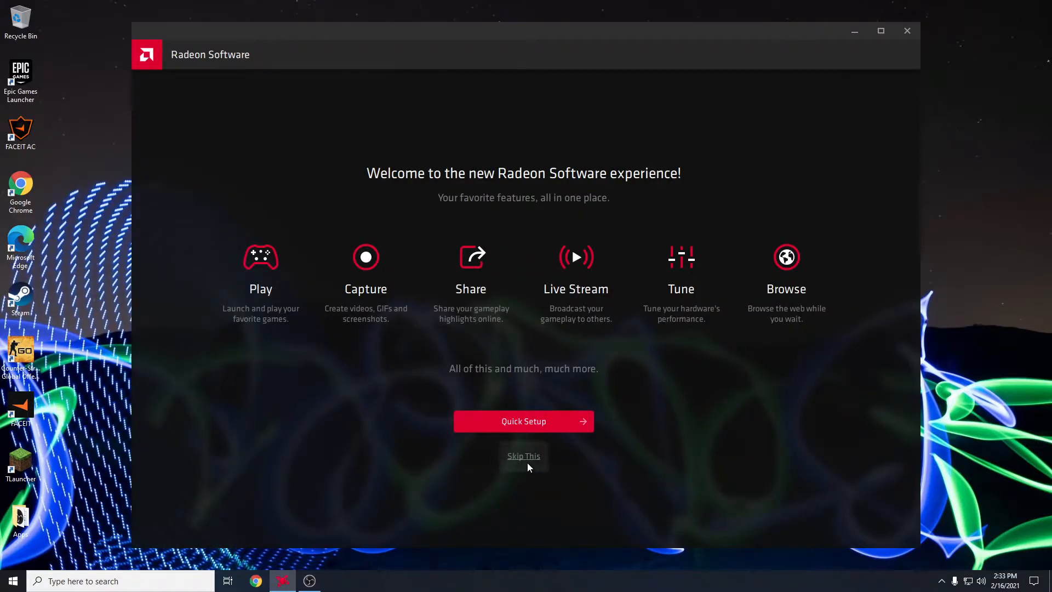
# - Skip the welcome setup and show the Gaming page with its installed games
pyautogui.click(524, 456)
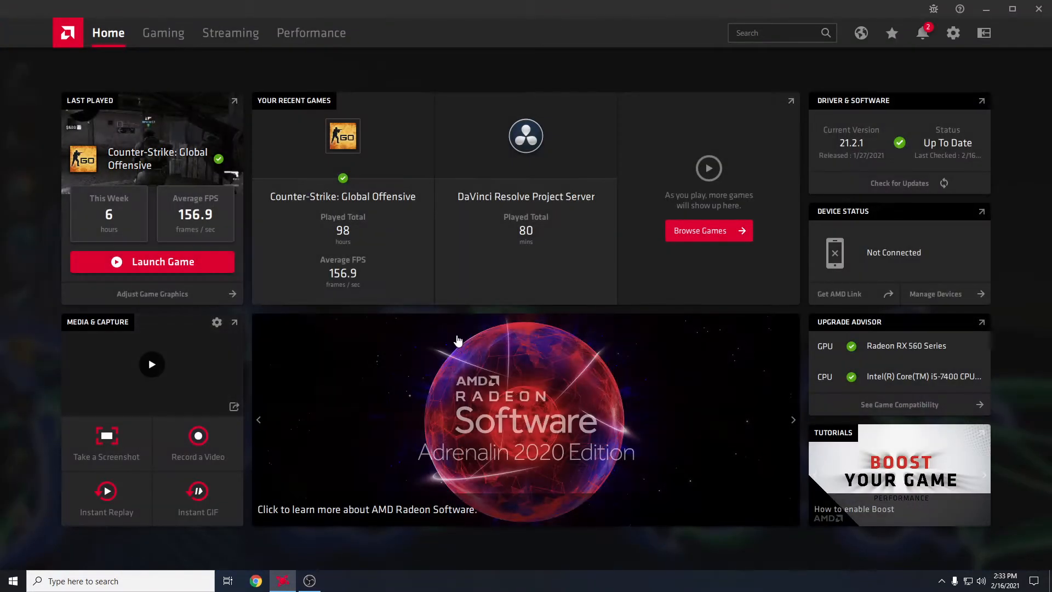
pyautogui.click(162, 32)
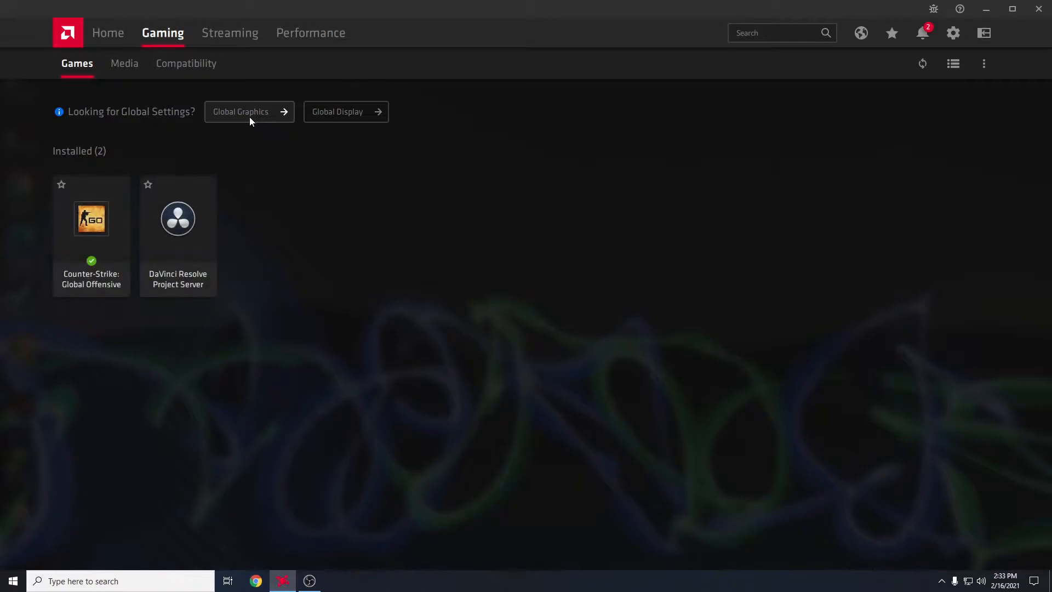
pyautogui.moveTo(78, 245)
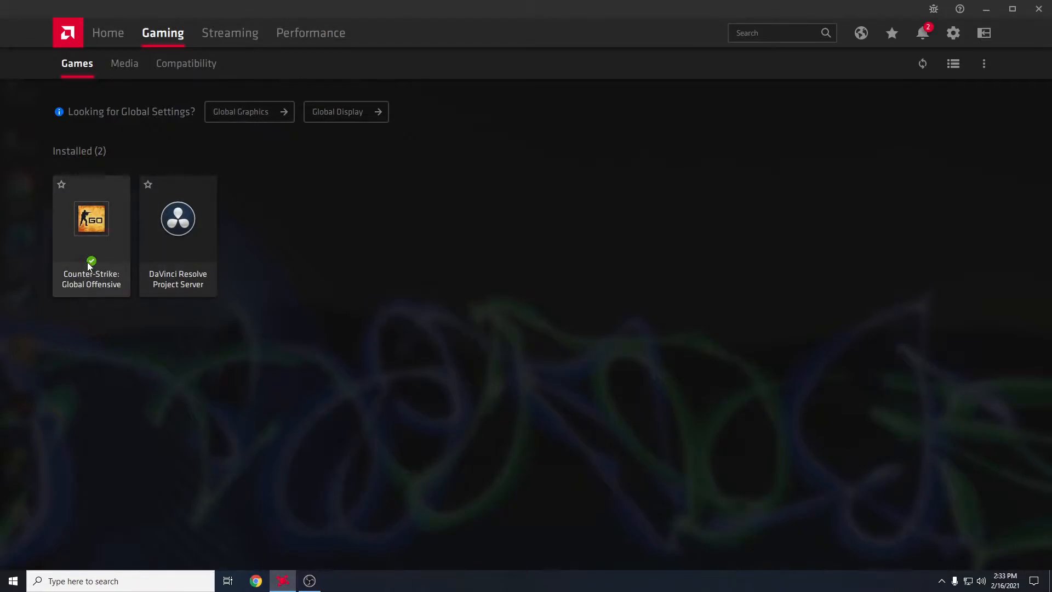
pyautogui.moveTo(90, 272)
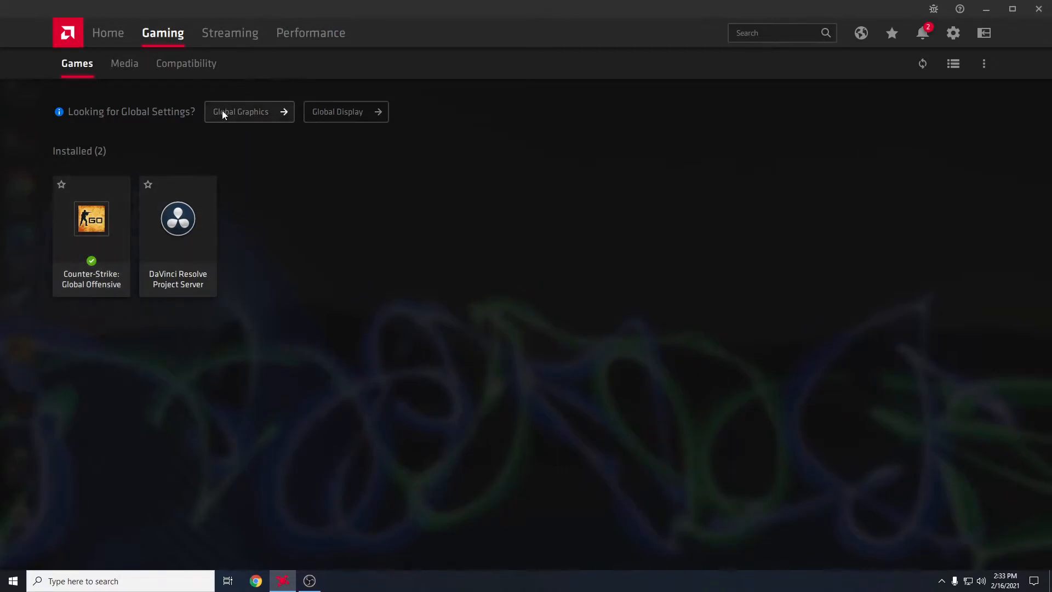
# - Set the Global Graphics profile to eSports, enabling Anti-Lag and 80% Image Sharpening
pyautogui.click(249, 112)
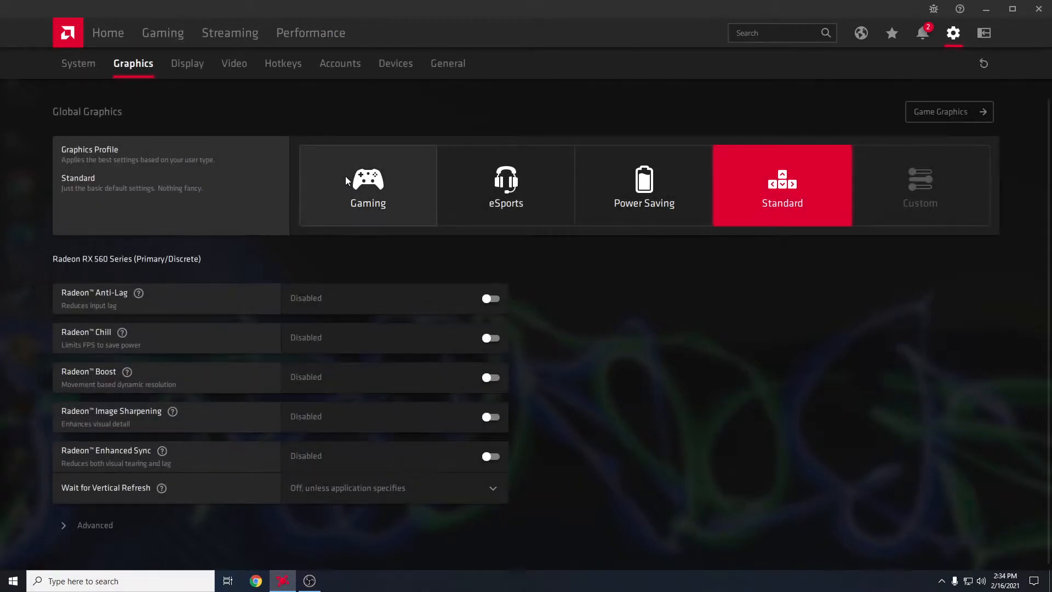
pyautogui.moveTo(376, 121)
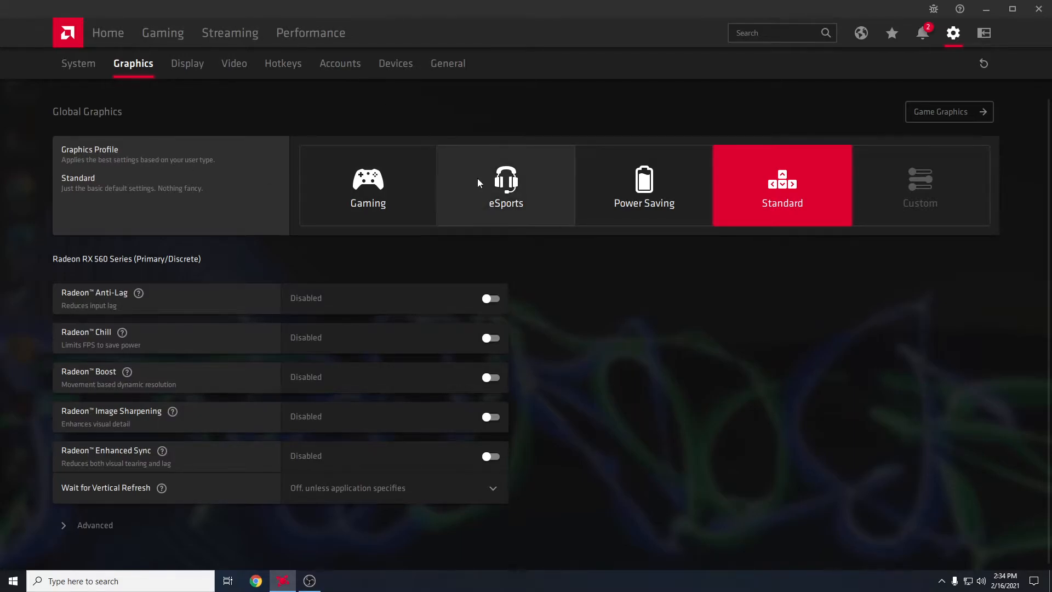
pyautogui.click(505, 187)
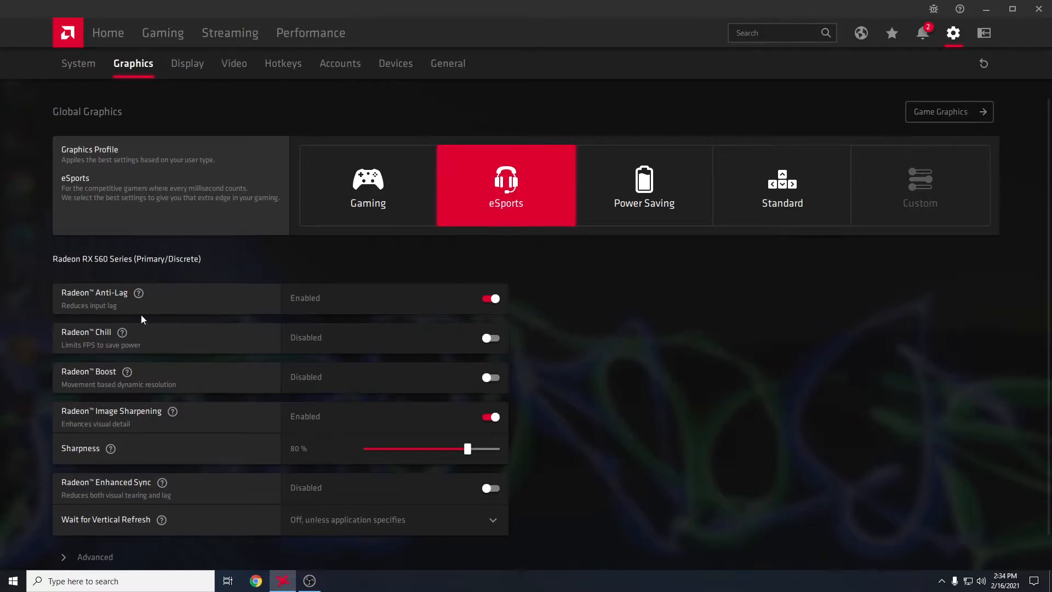
pyautogui.moveTo(277, 381)
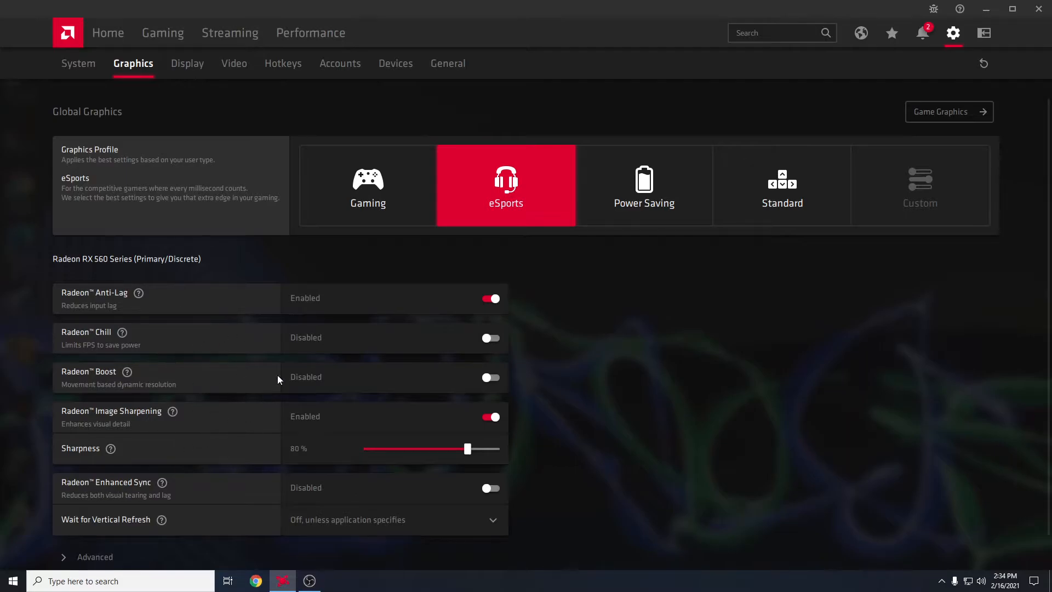
pyautogui.moveTo(170, 316)
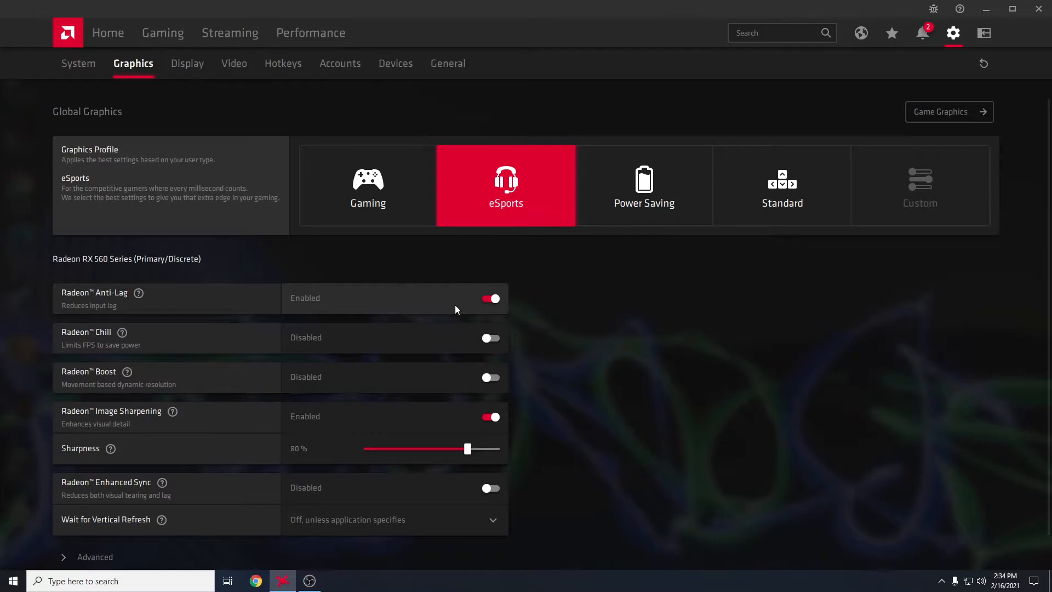
pyautogui.moveTo(319, 318)
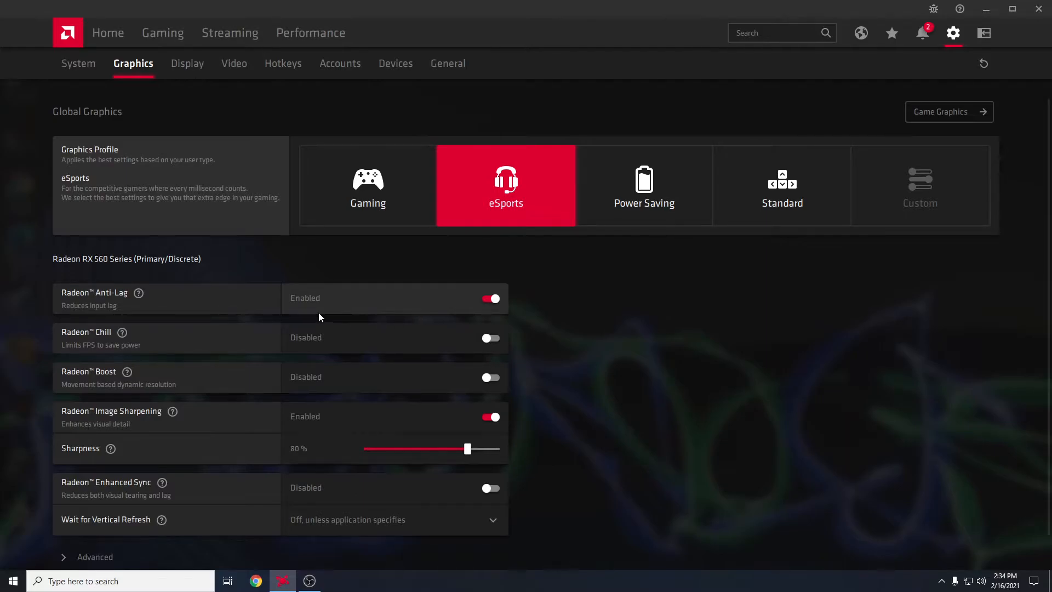
pyautogui.moveTo(262, 342)
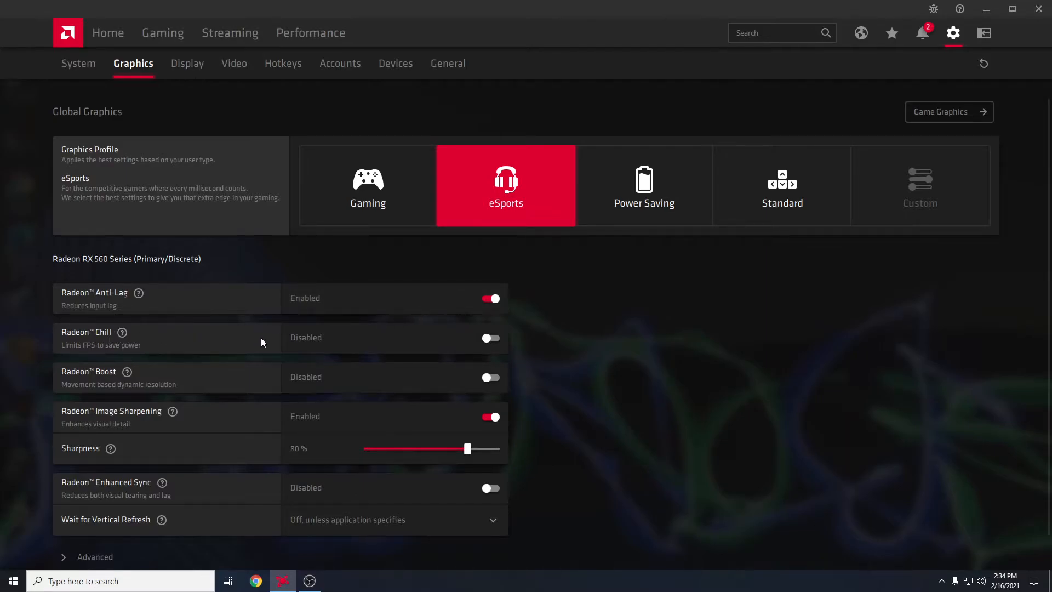
pyautogui.moveTo(178, 389)
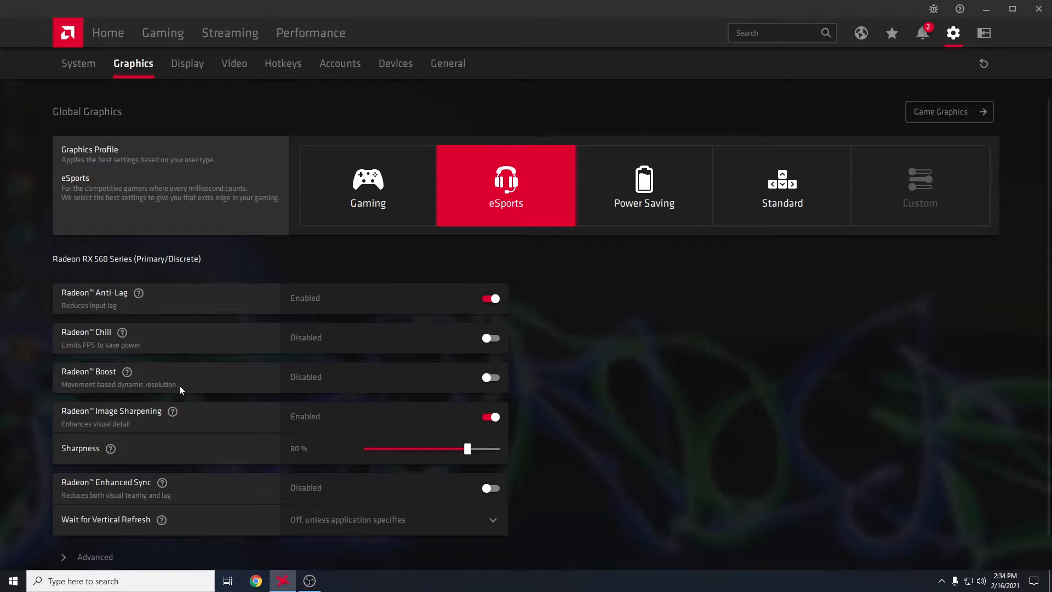
pyautogui.moveTo(173, 410)
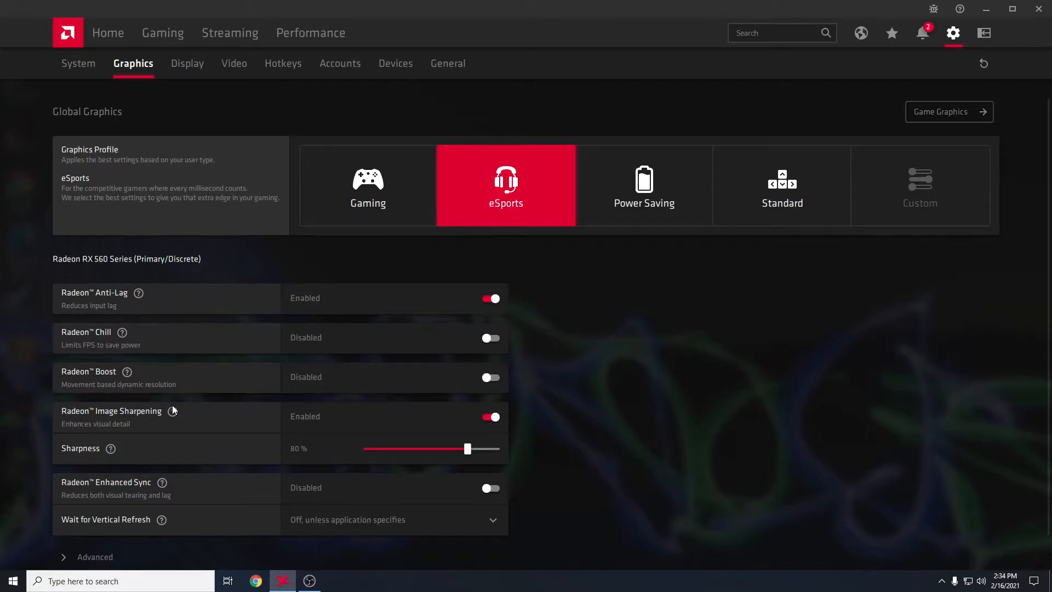
pyautogui.moveTo(338, 432)
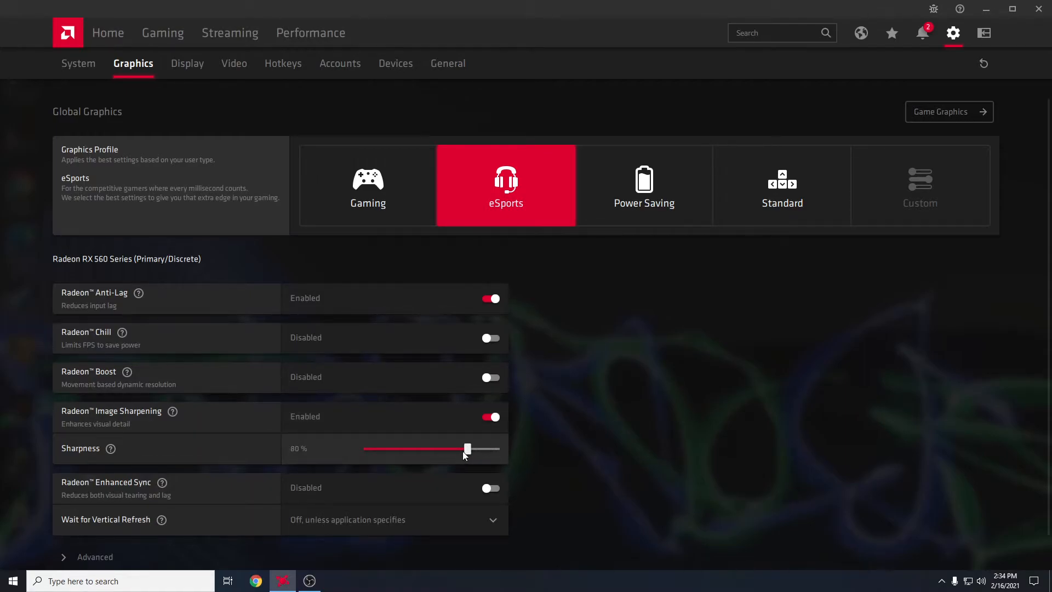
pyautogui.moveTo(468, 448); pyautogui.dragTo(482, 449)
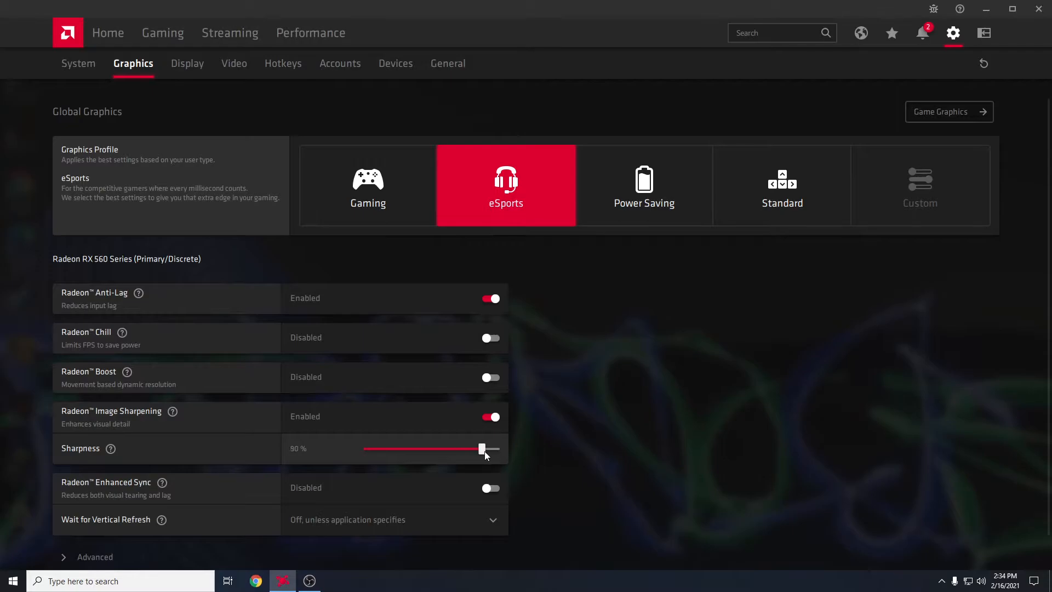
pyautogui.moveTo(482, 449); pyautogui.dragTo(438, 449)
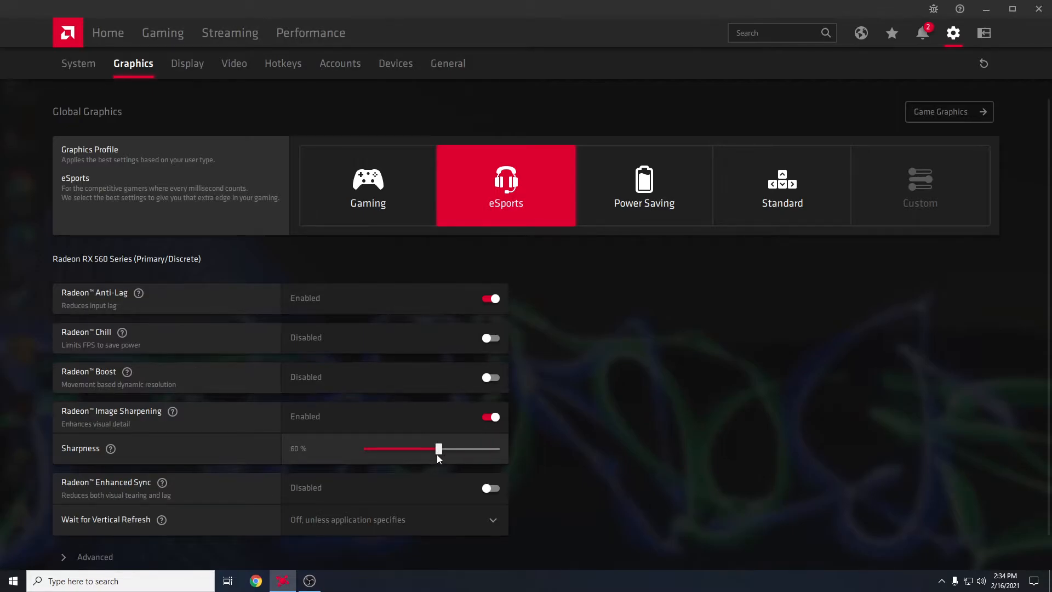
pyautogui.moveTo(439, 448); pyautogui.dragTo(458, 448)
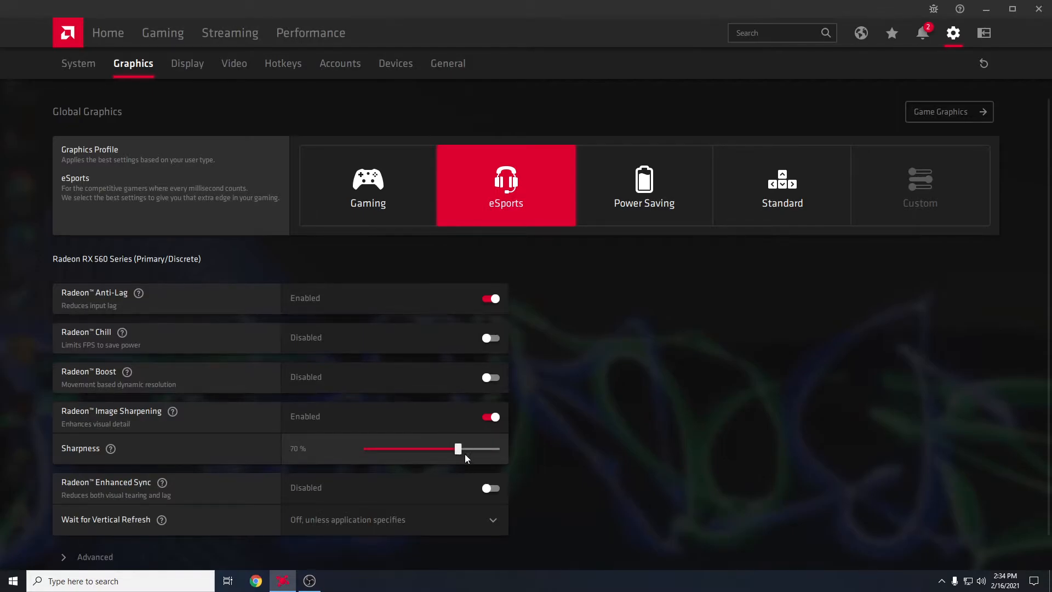
pyautogui.moveTo(458, 449); pyautogui.dragTo(468, 450)
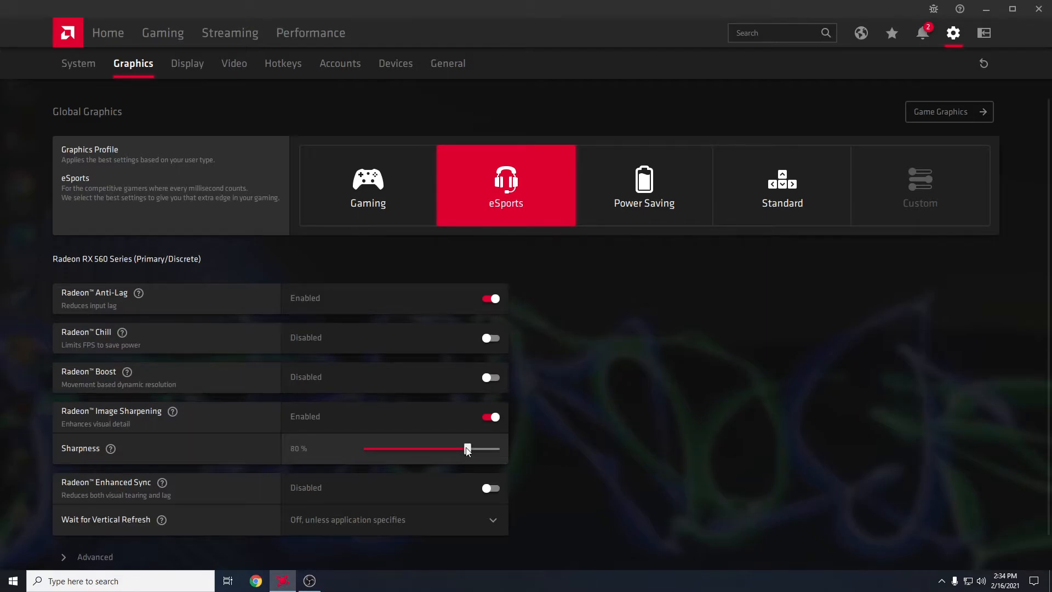
pyautogui.moveTo(371, 437)
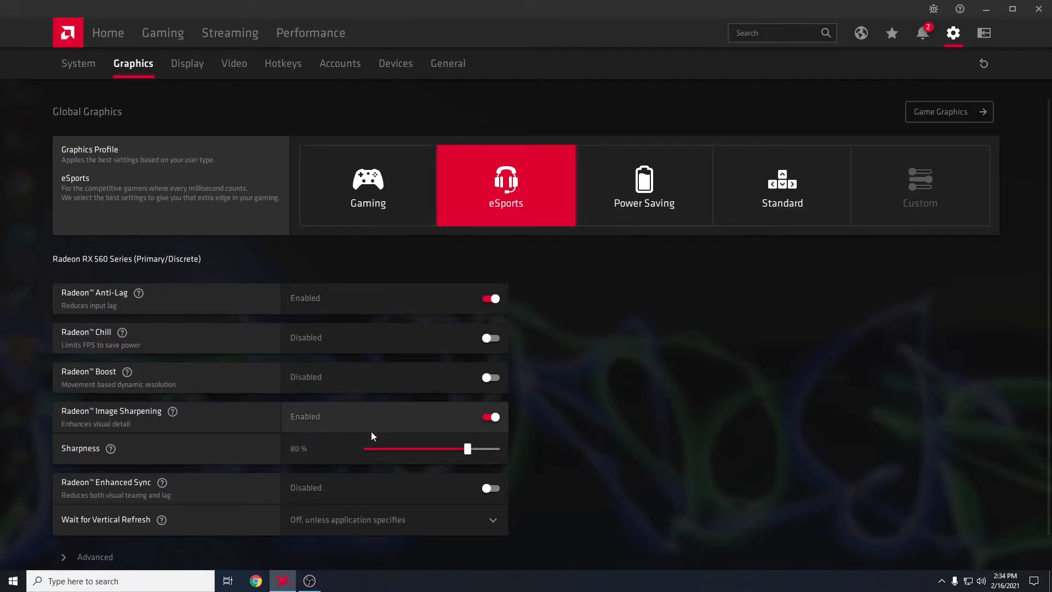
pyautogui.scroll(-3)
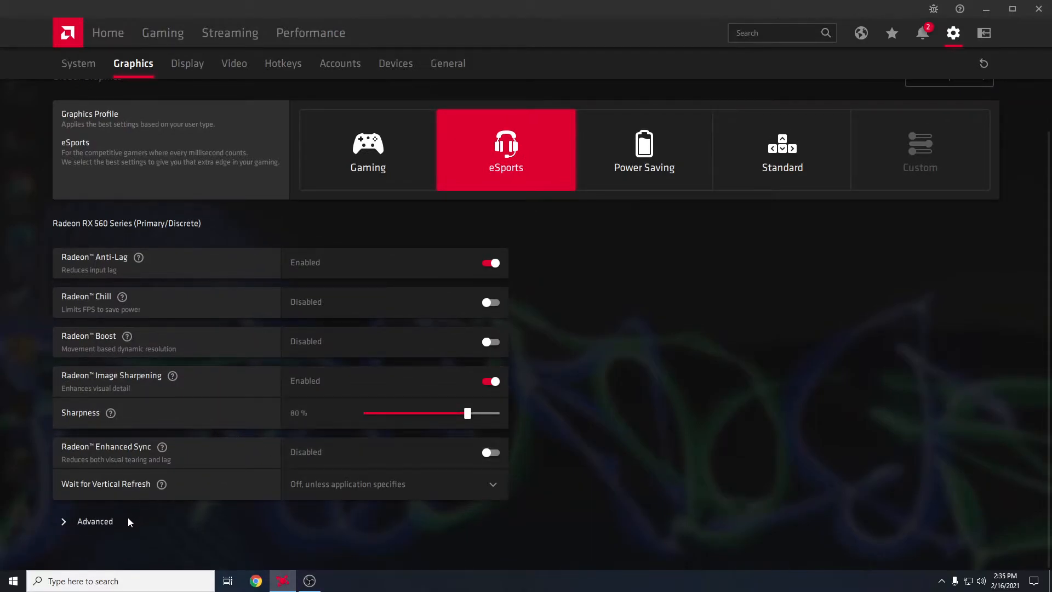
pyautogui.click(94, 520)
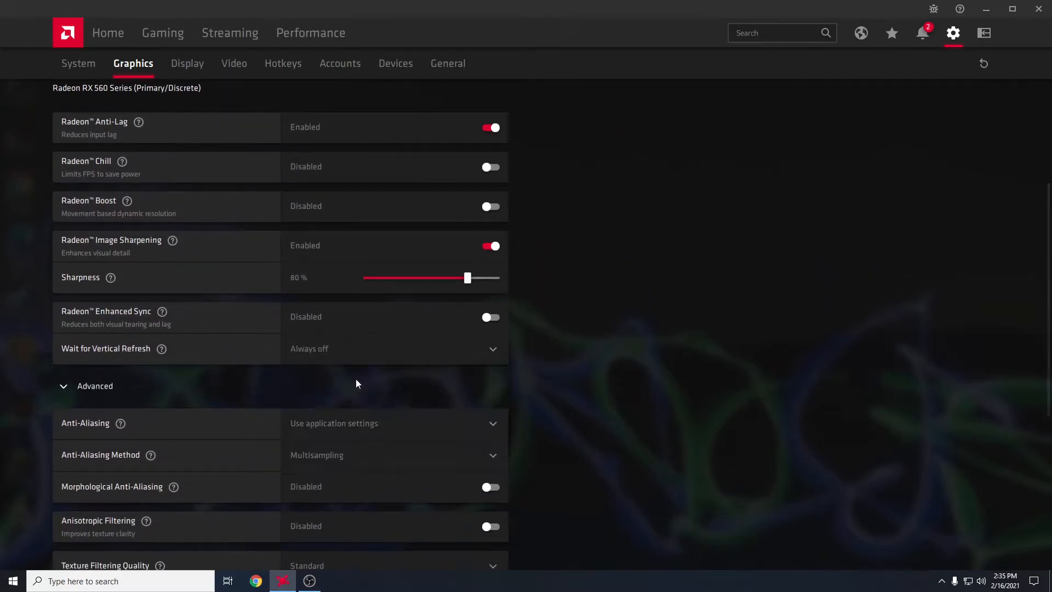
pyautogui.scroll(-3)
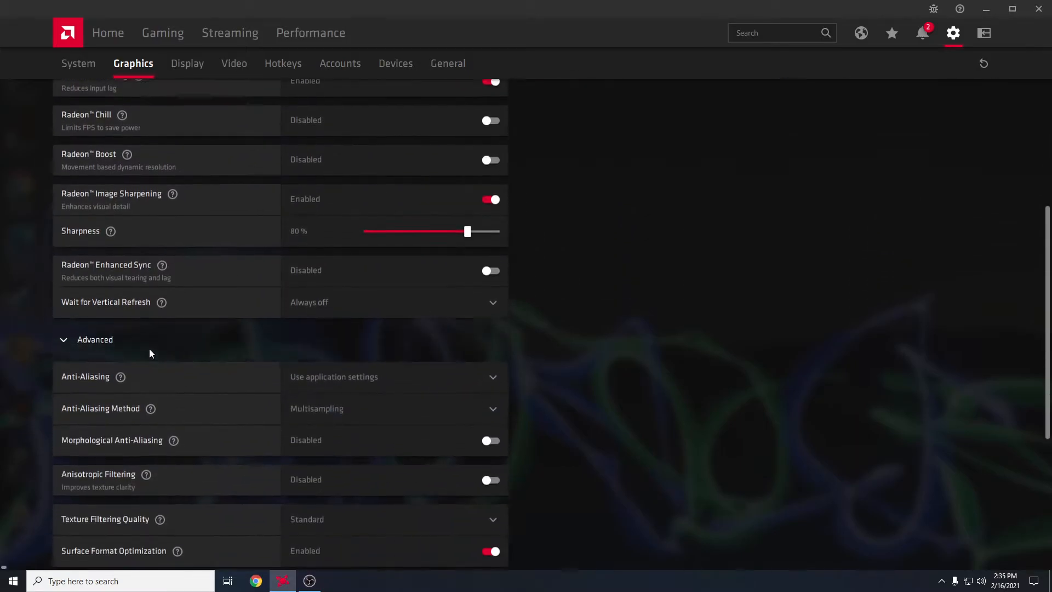
pyautogui.scroll(-3)
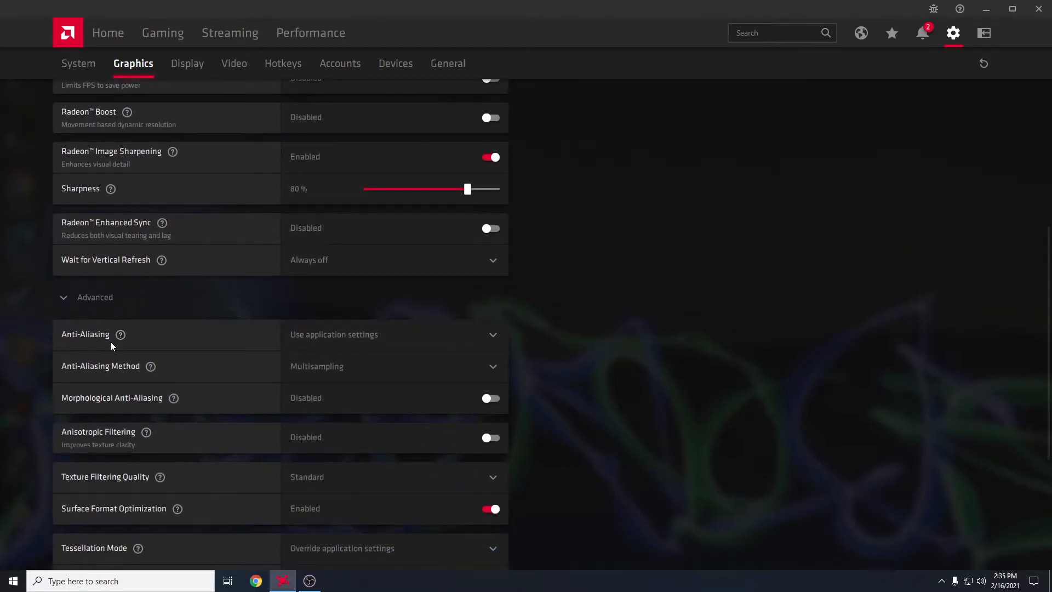
pyautogui.click(394, 334)
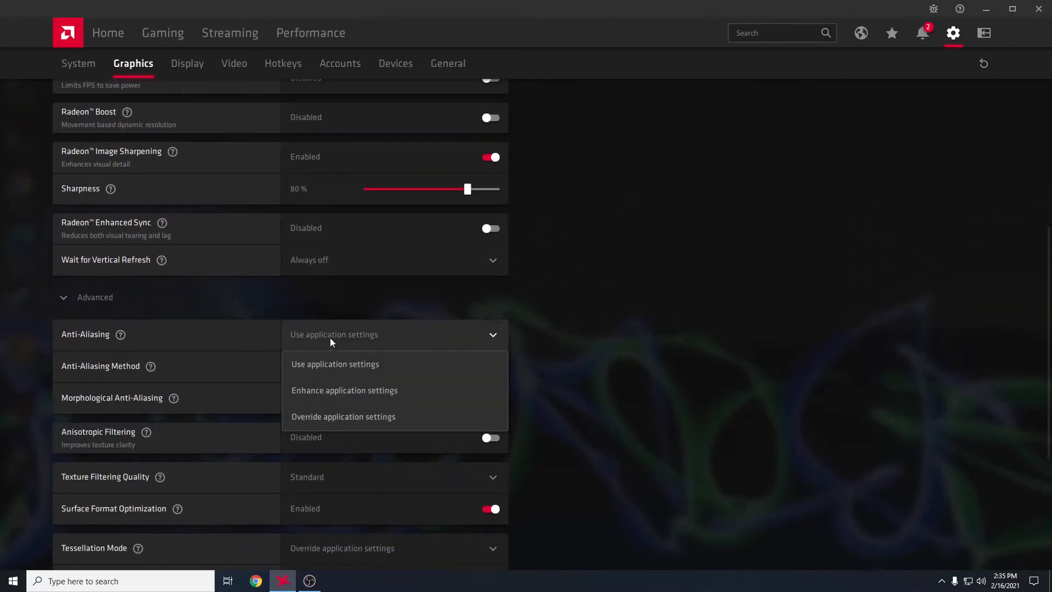
pyautogui.click(333, 364)
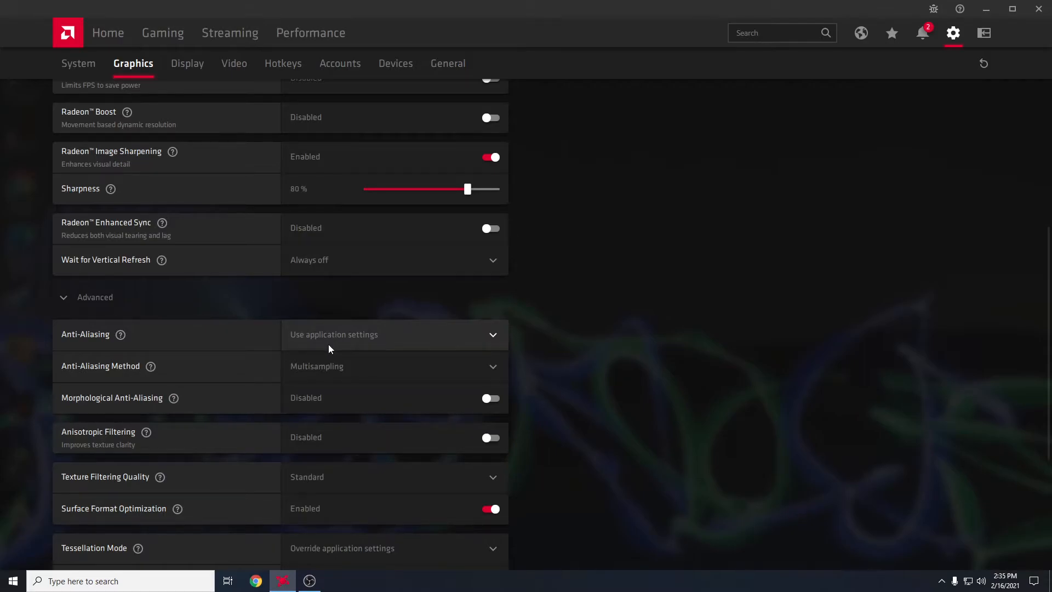
pyautogui.moveTo(316, 340)
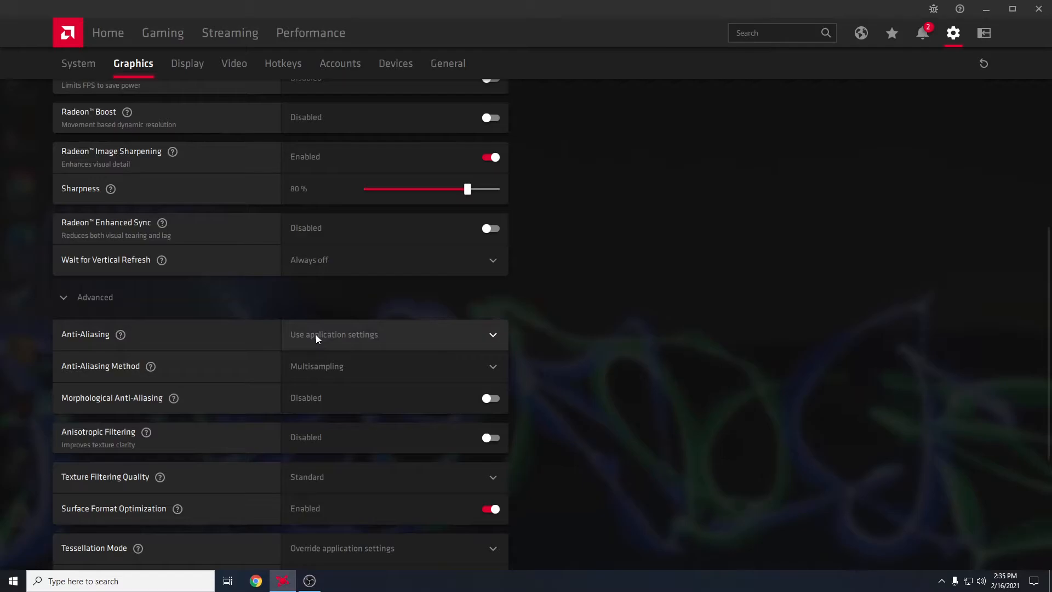
pyautogui.click(394, 334)
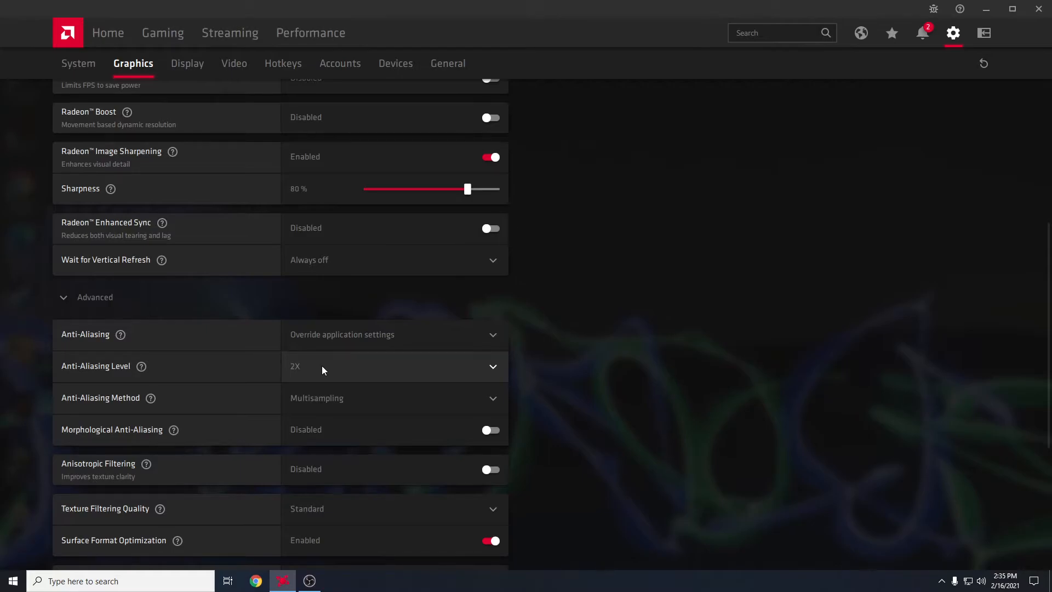
pyautogui.moveTo(323, 371)
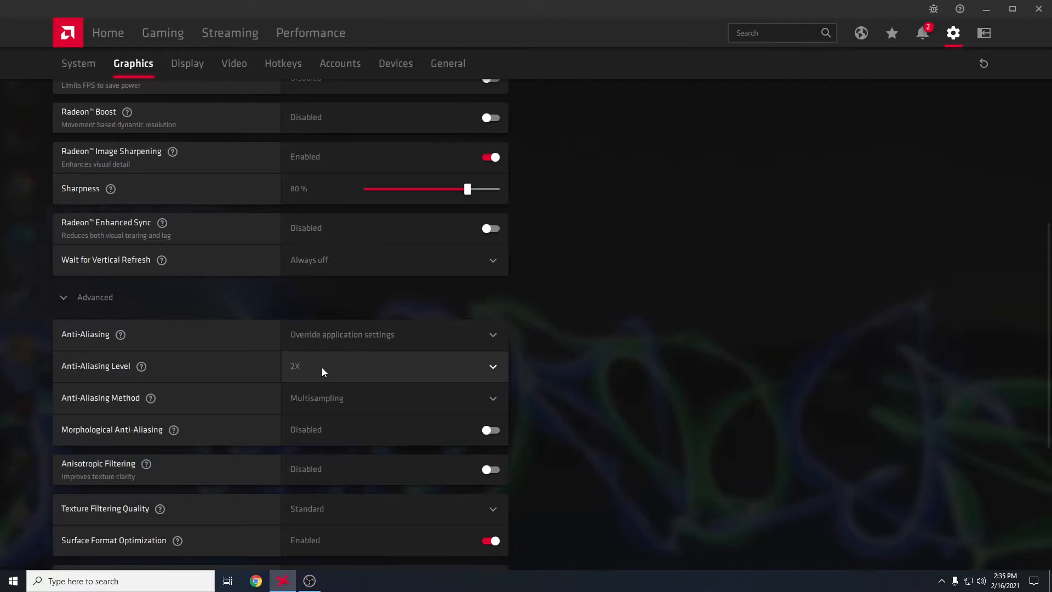
pyautogui.moveTo(319, 367)
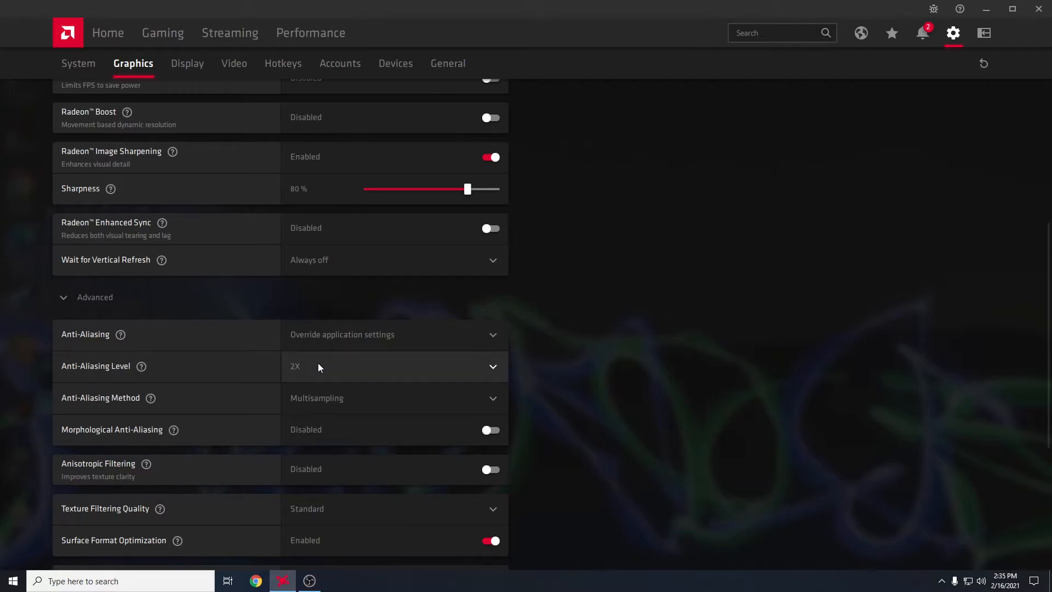
pyautogui.click(396, 334)
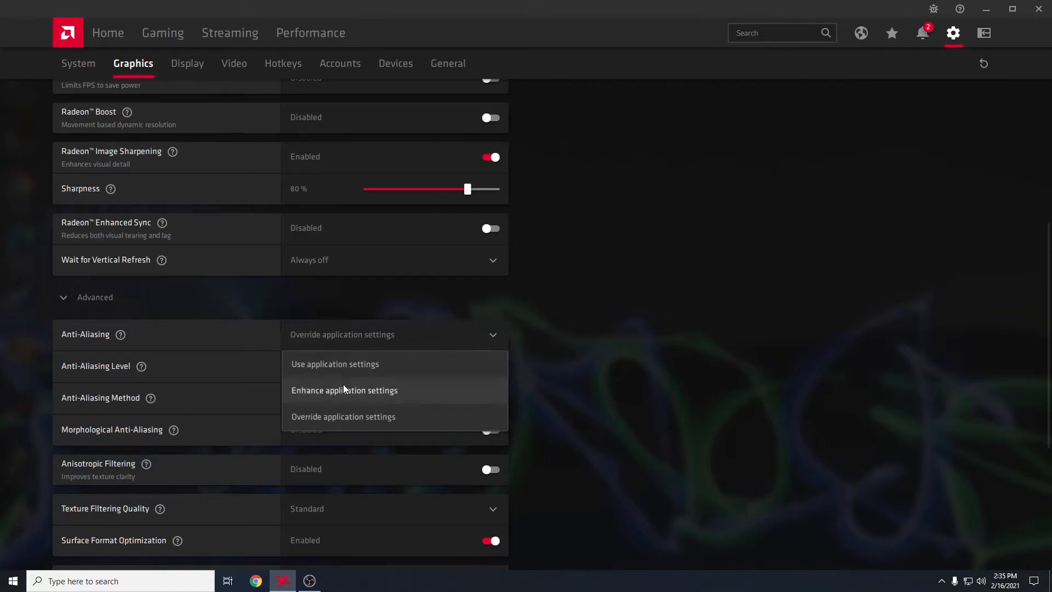
pyautogui.click(335, 364)
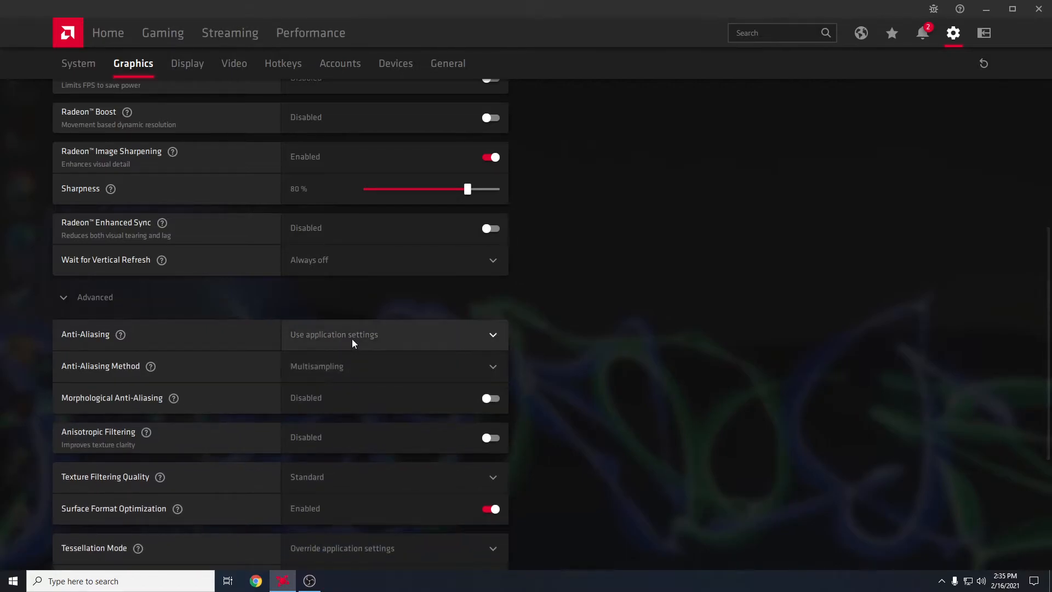
pyautogui.moveTo(349, 354)
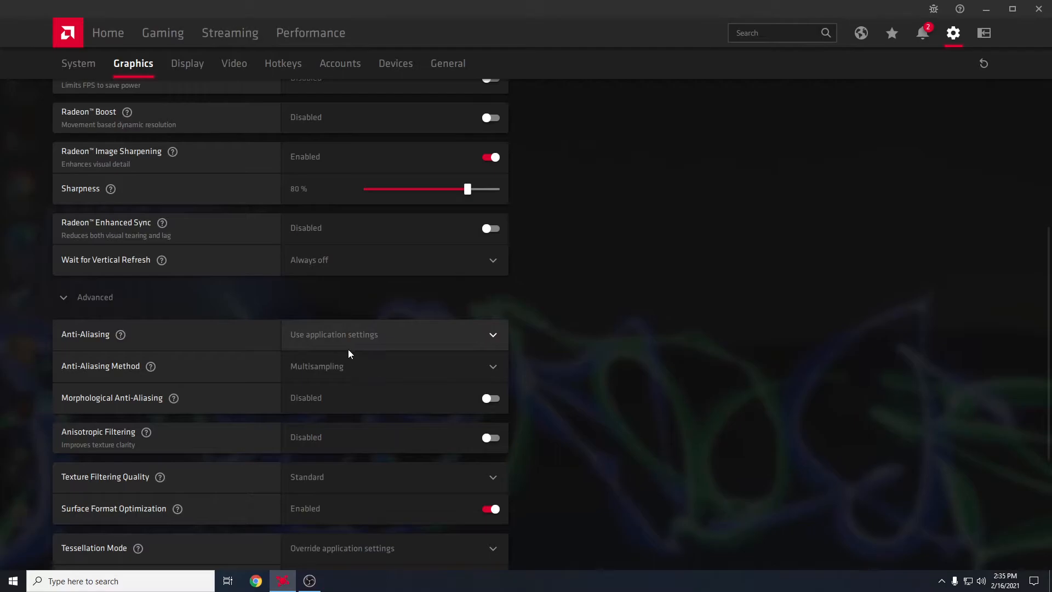
pyautogui.moveTo(319, 373)
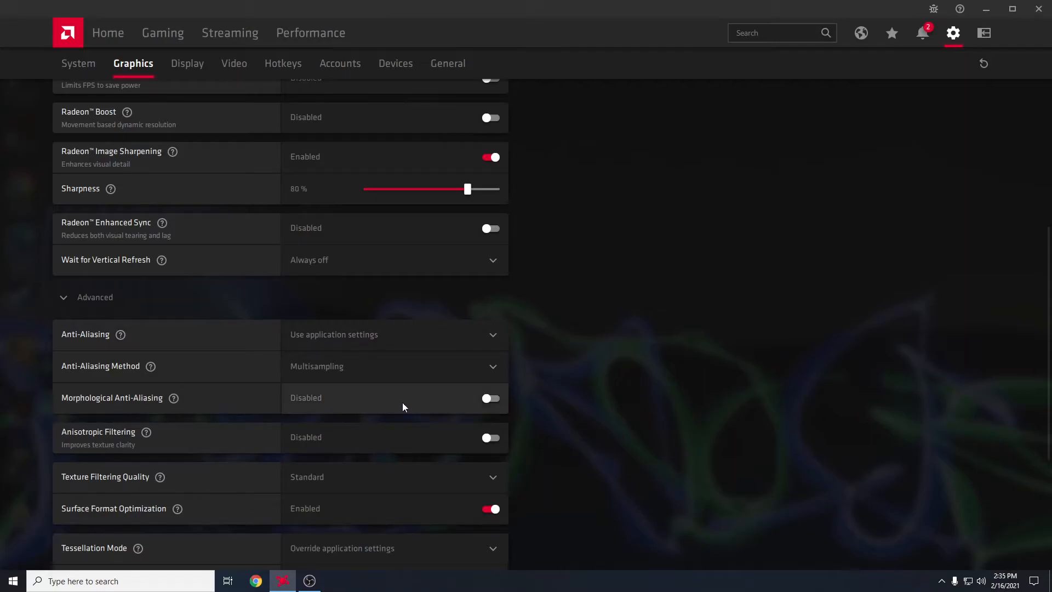
# - Scroll the advanced graphics settings down to Texture Filtering Quality reading Performance
pyautogui.scroll(-3)
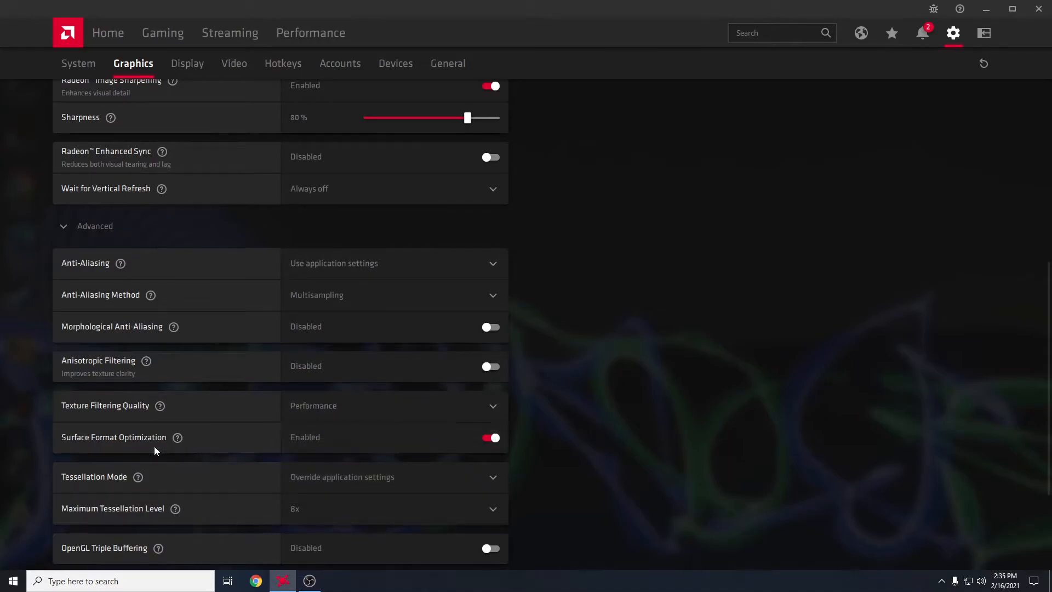
pyautogui.scroll(-3)
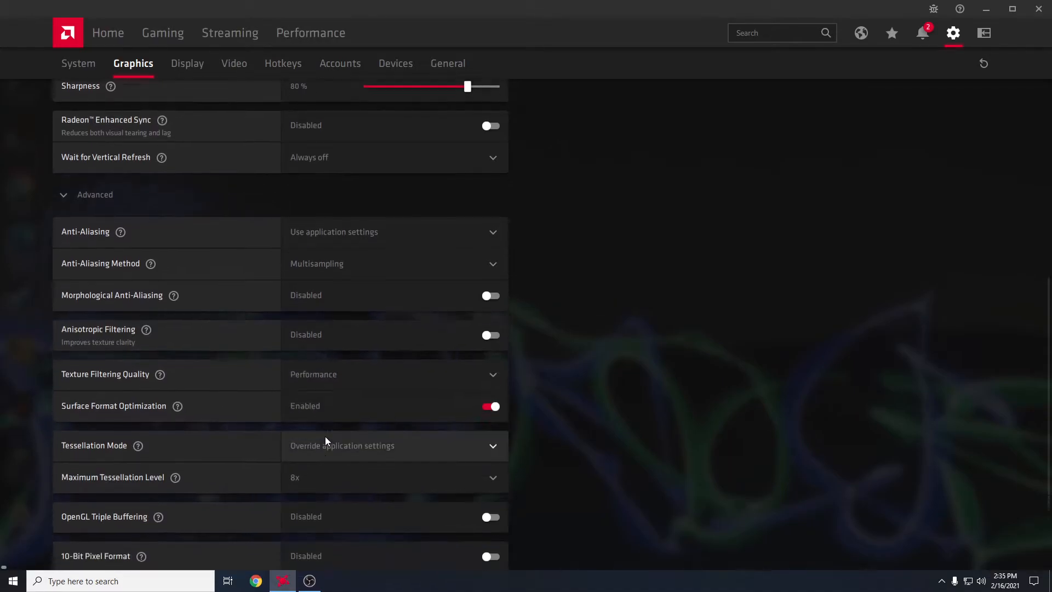
pyautogui.scroll(-3)
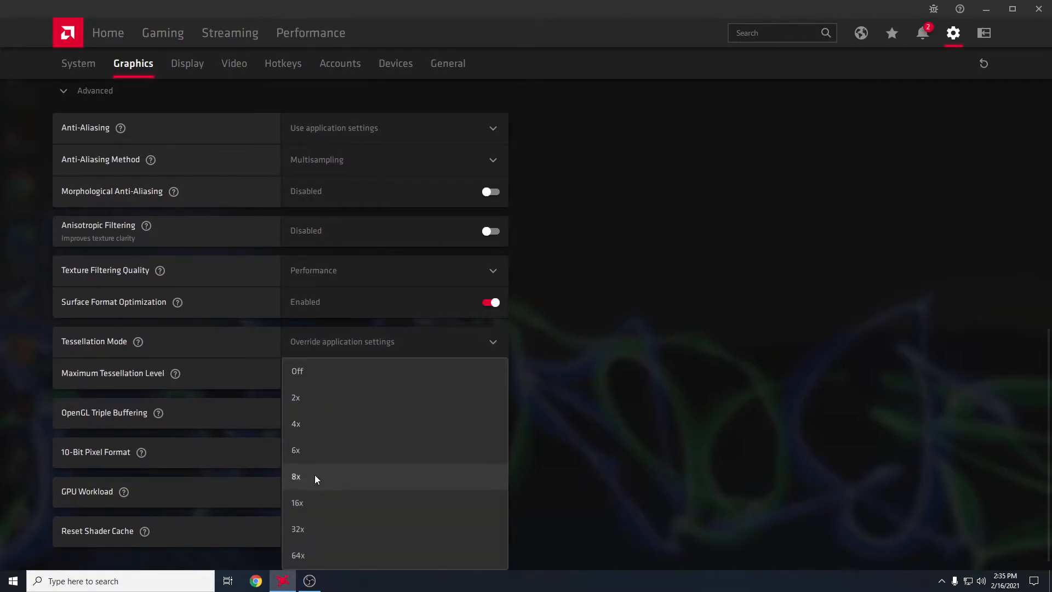
pyautogui.click(295, 476)
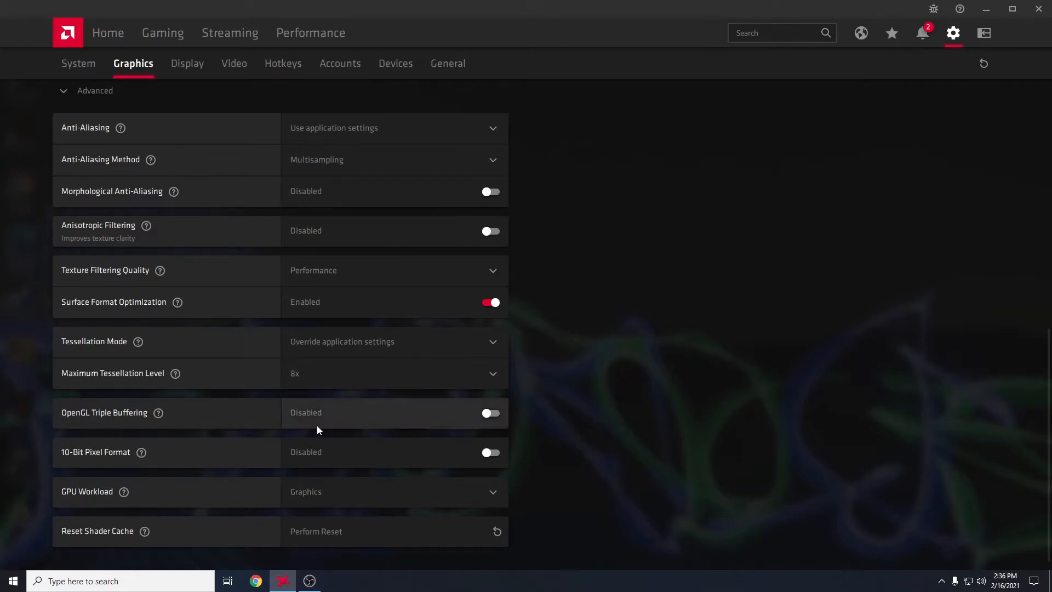
pyautogui.moveTo(335, 471)
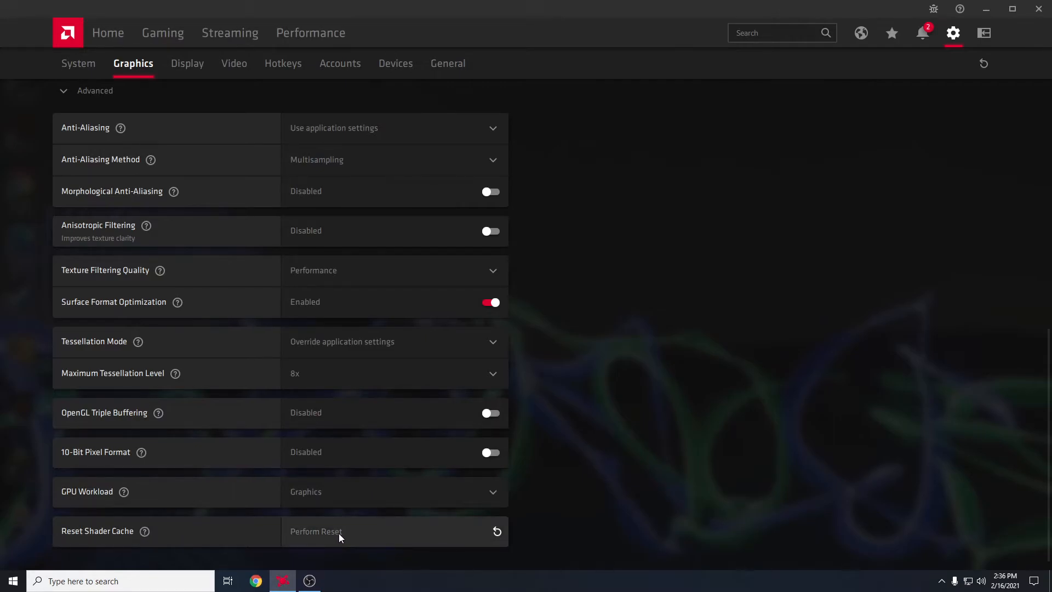
pyautogui.moveTo(374, 525)
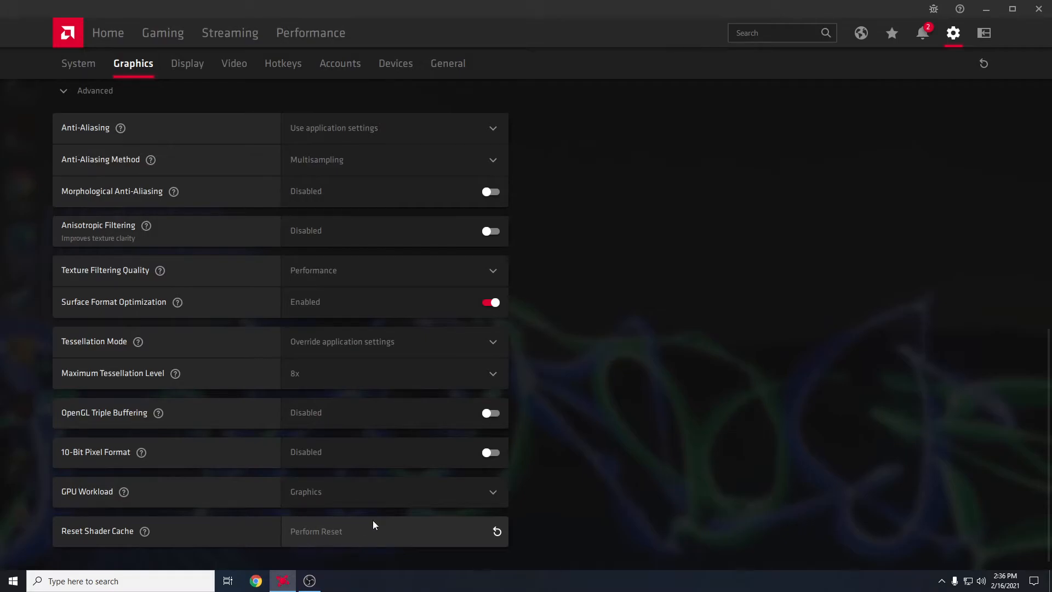
pyautogui.moveTo(249, 206)
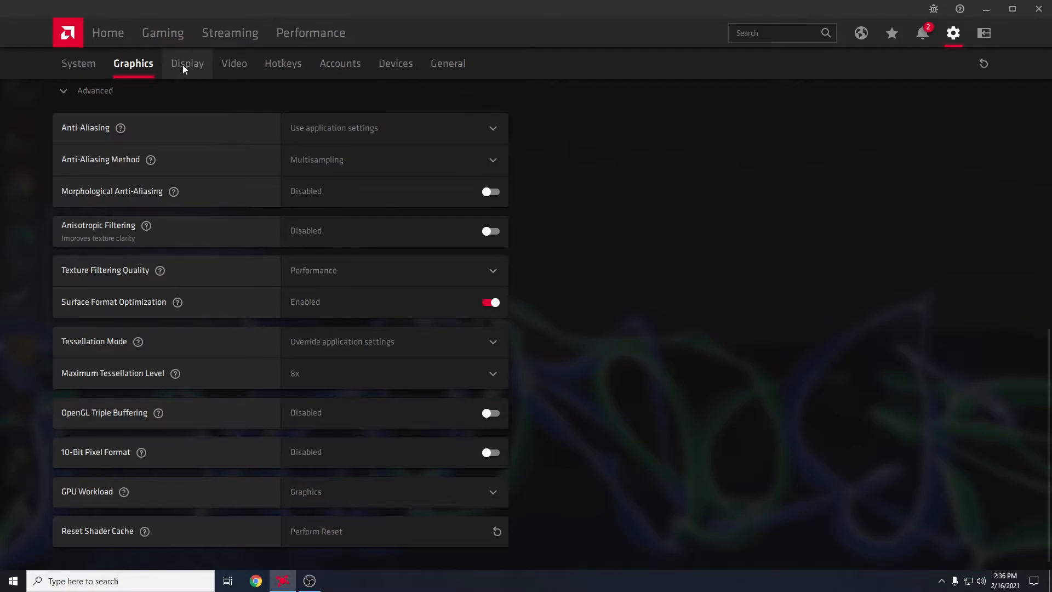
# - Switch Adaptive Sync Compatible off in the Display settings
pyautogui.click(187, 63)
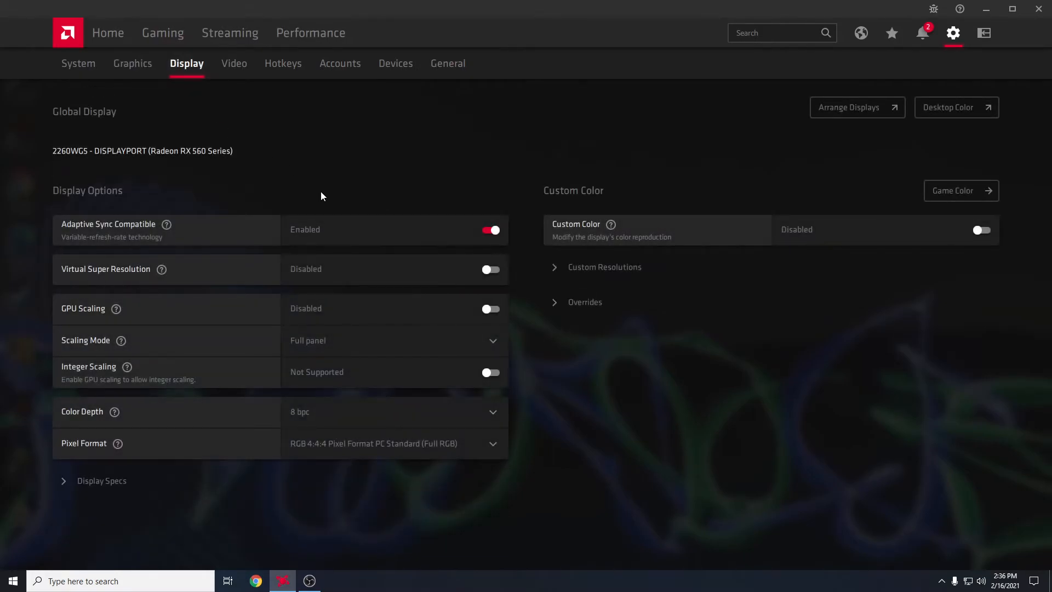
pyautogui.moveTo(112, 231)
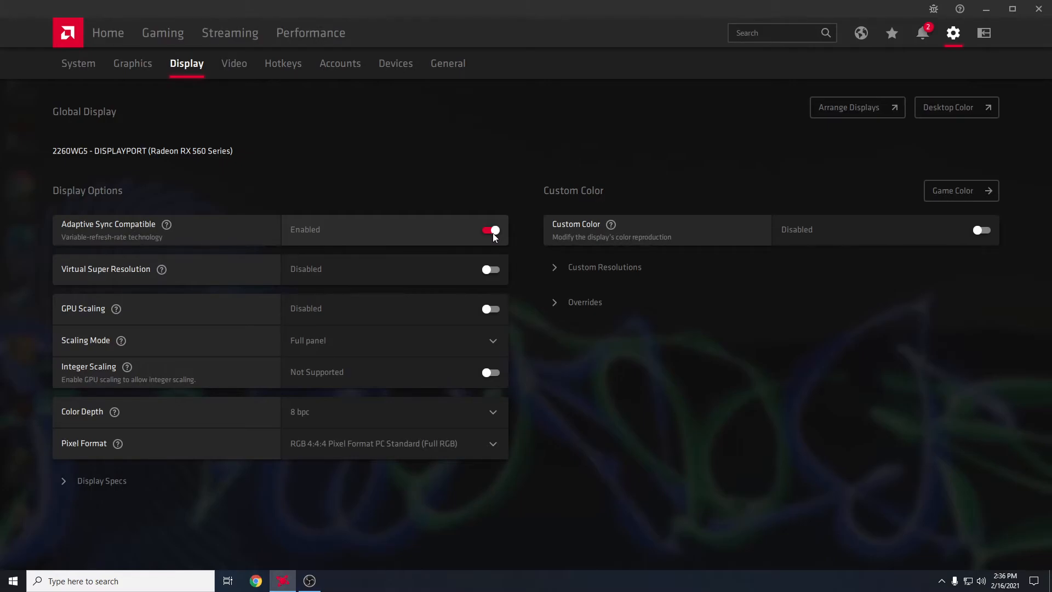
pyautogui.moveTo(471, 244)
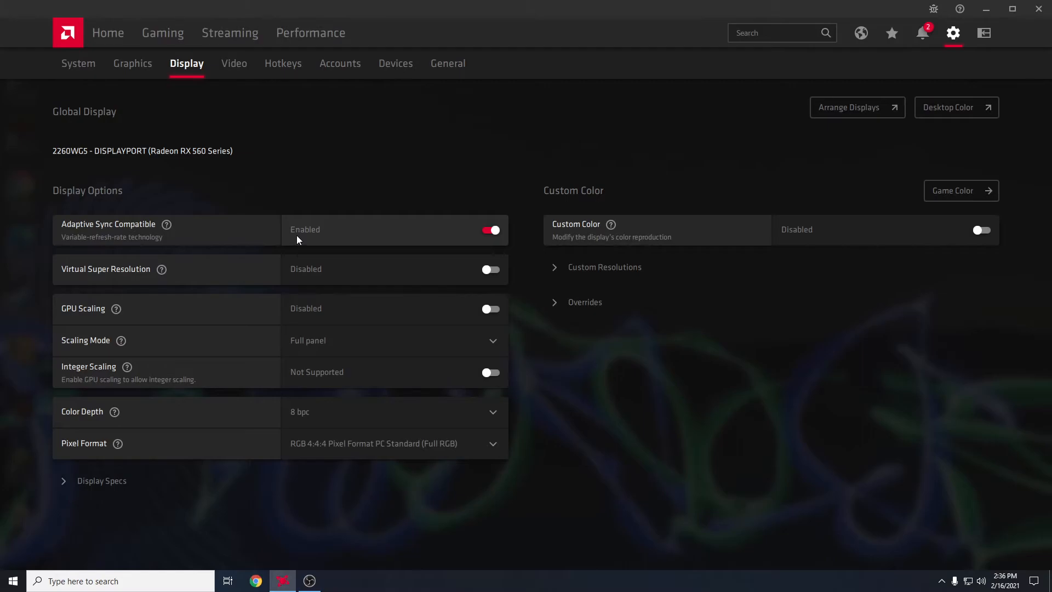
pyautogui.moveTo(477, 232)
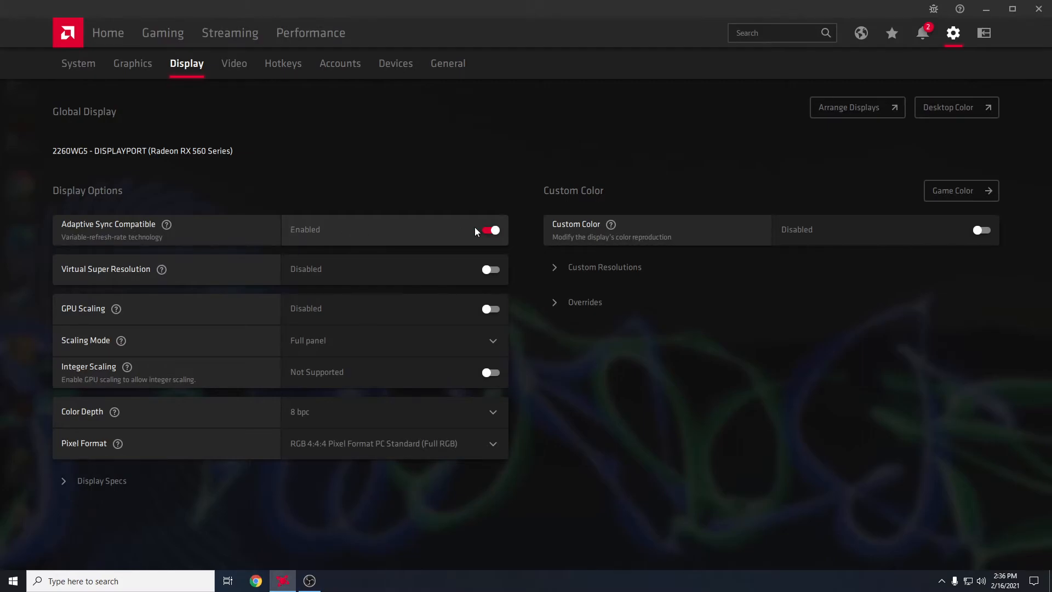
pyautogui.click(488, 231)
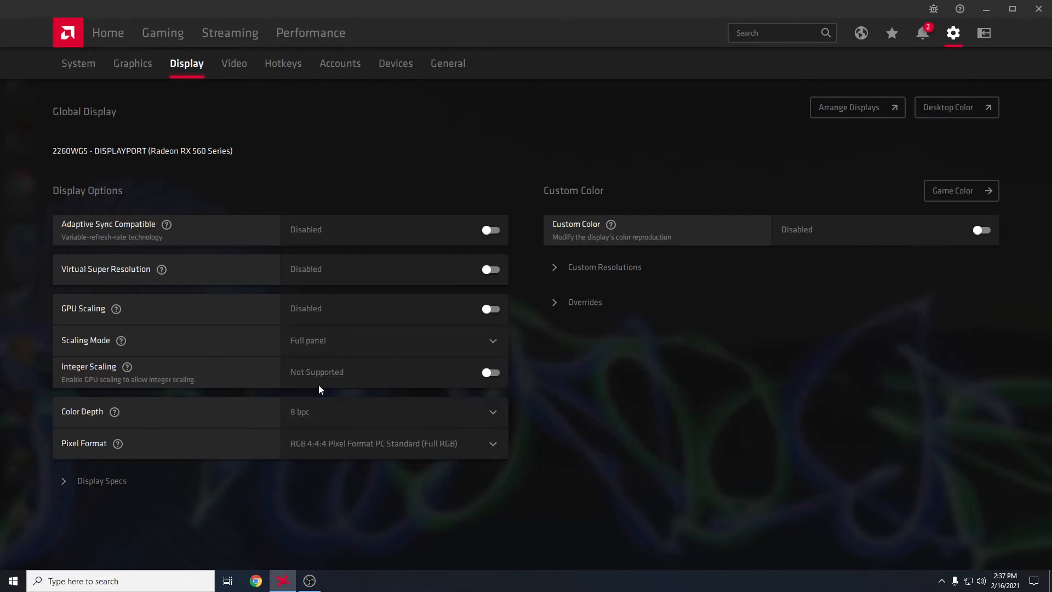
pyautogui.moveTo(490, 264)
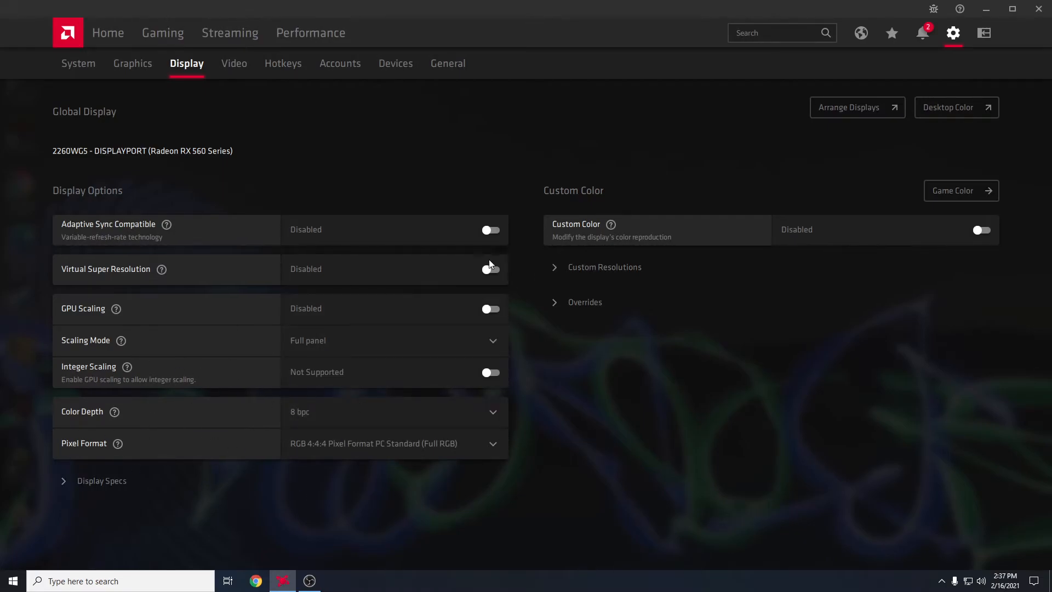
# - Check the Video tab's Default profile, then move to the General settings page
pyautogui.click(233, 63)
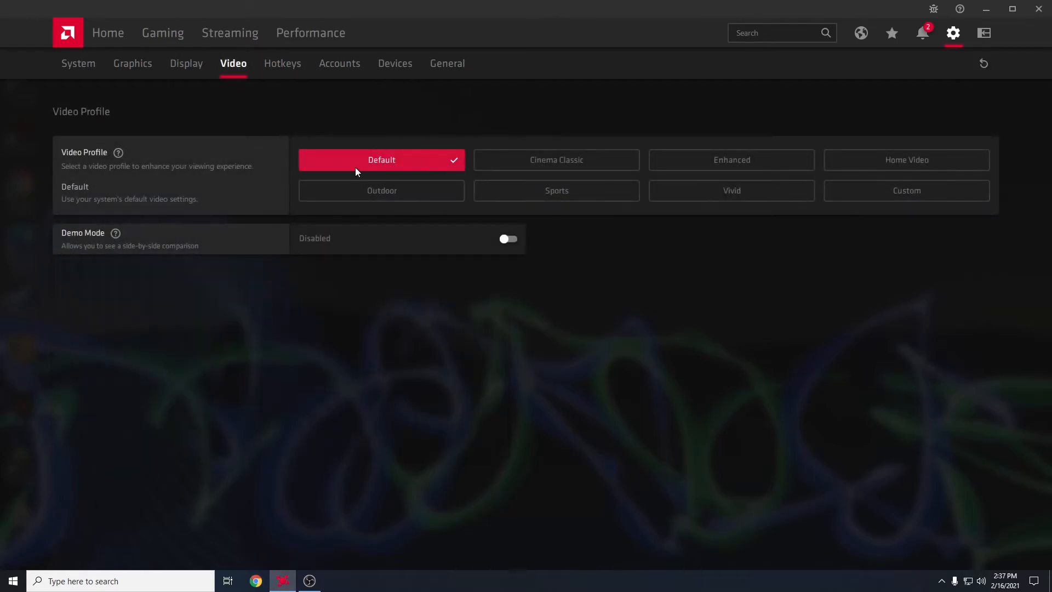
pyautogui.moveTo(282, 216)
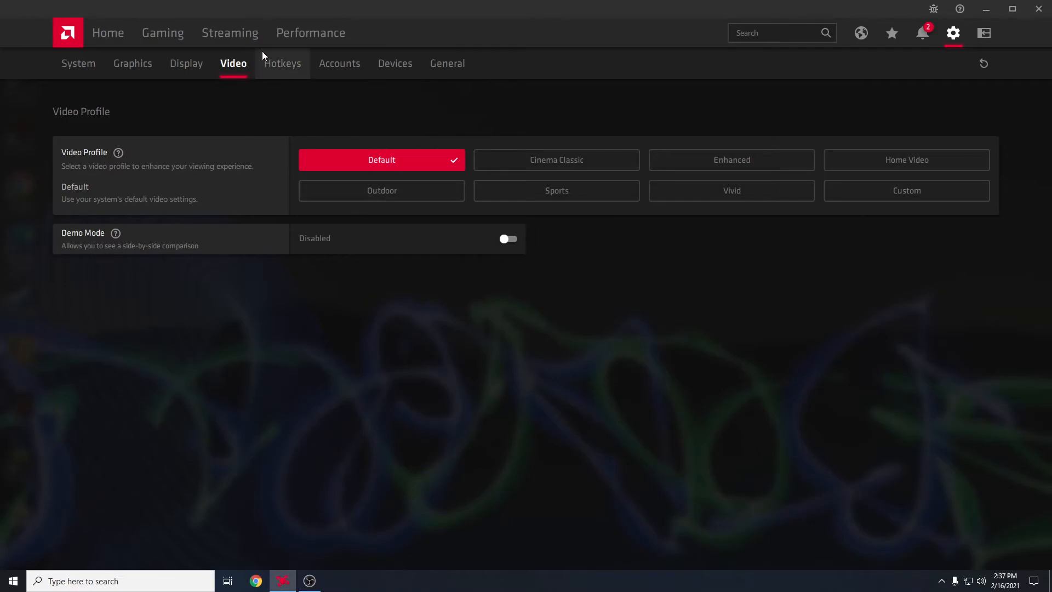
pyautogui.moveTo(288, 72)
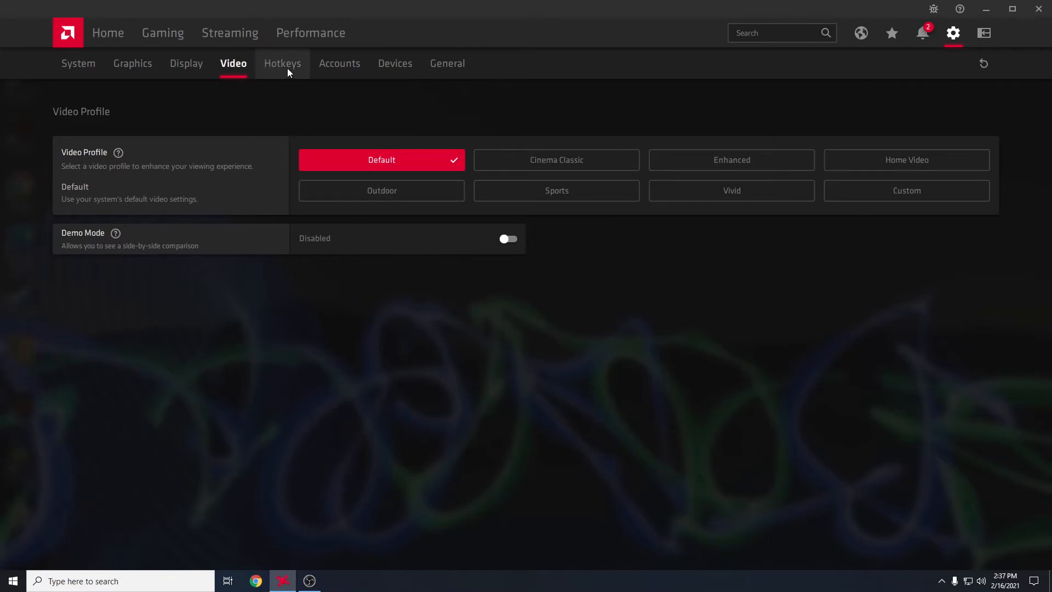
pyautogui.click(447, 63)
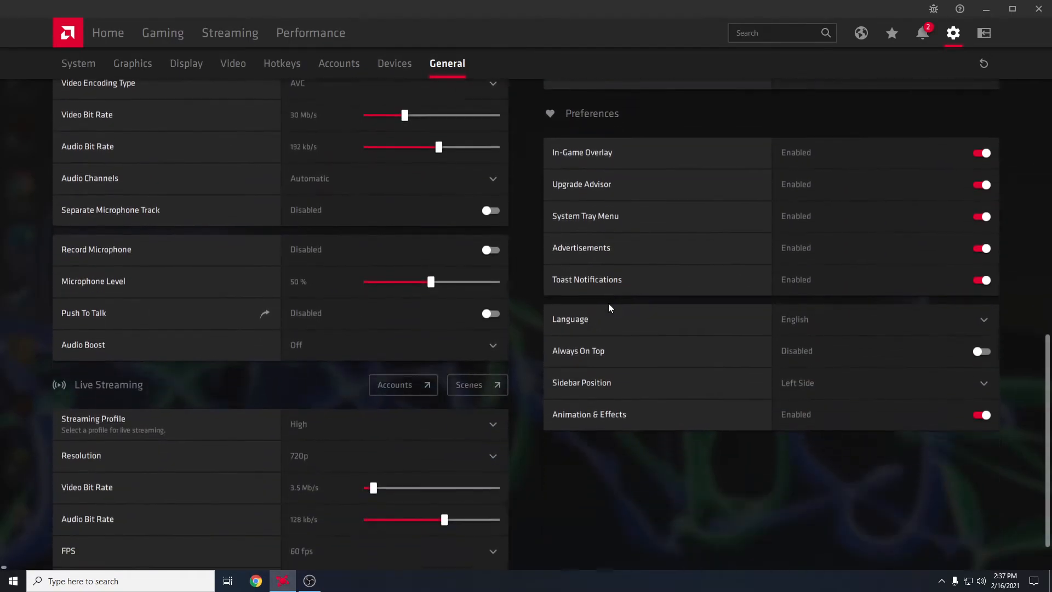
# - Scroll the General preferences to the In-Game Overlay toggle, now Disabled
pyautogui.scroll(-3)
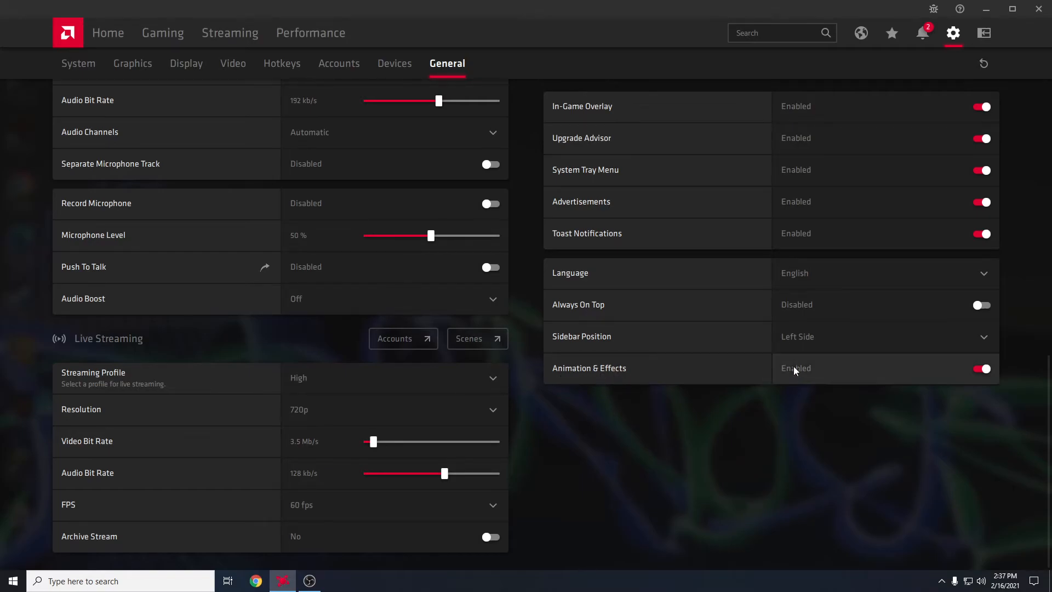
pyautogui.moveTo(780, 371)
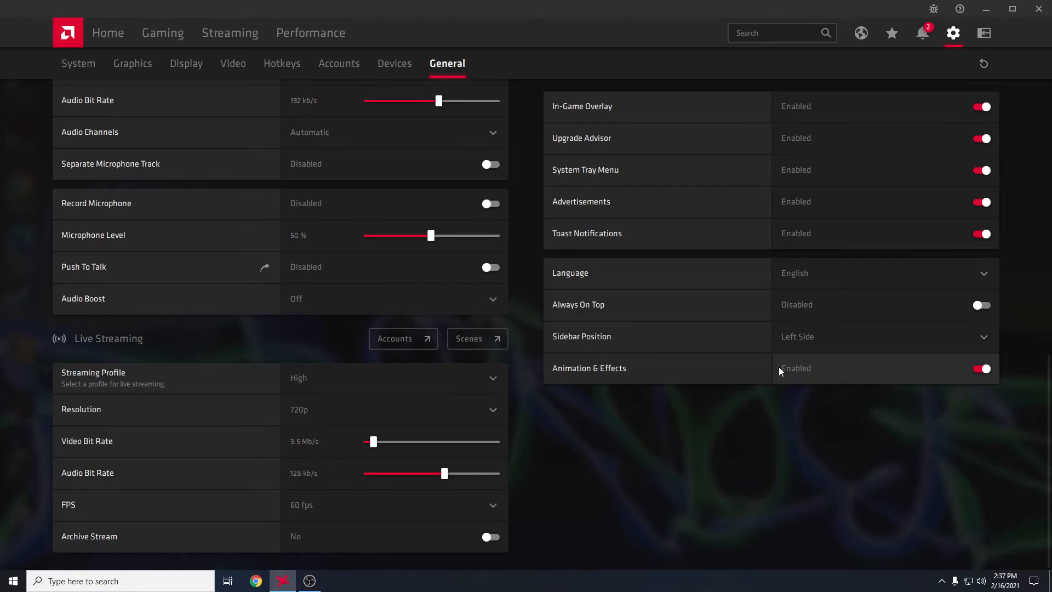
pyautogui.moveTo(674, 354)
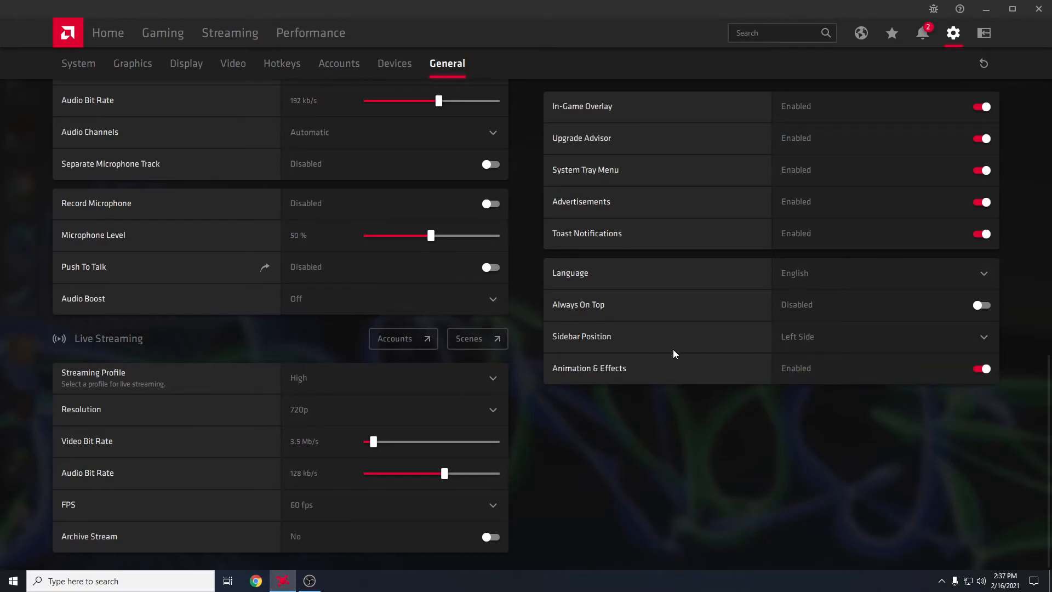
pyautogui.moveTo(668, 354)
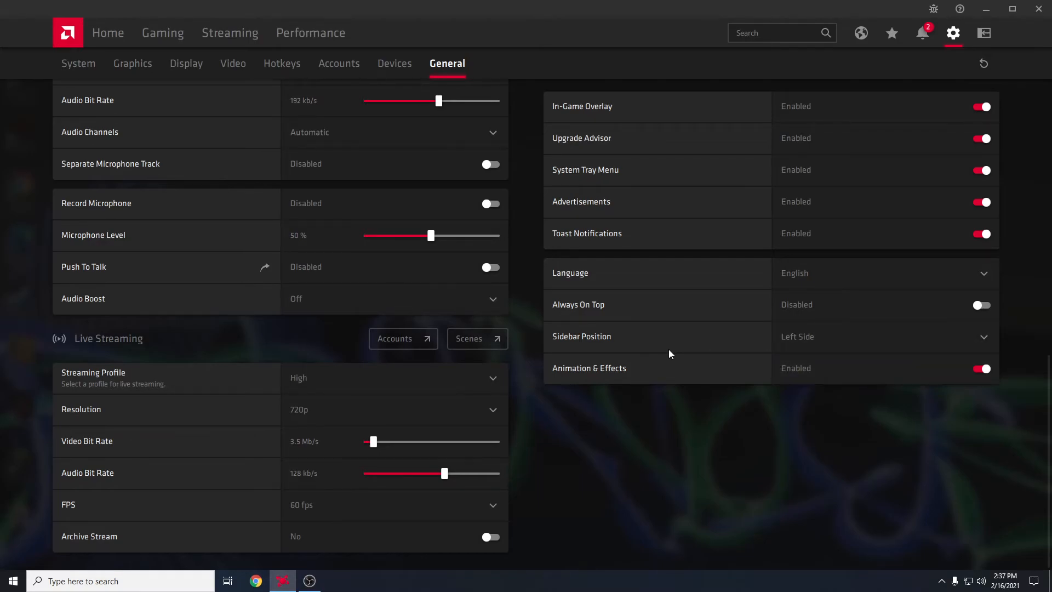
pyautogui.moveTo(717, 387)
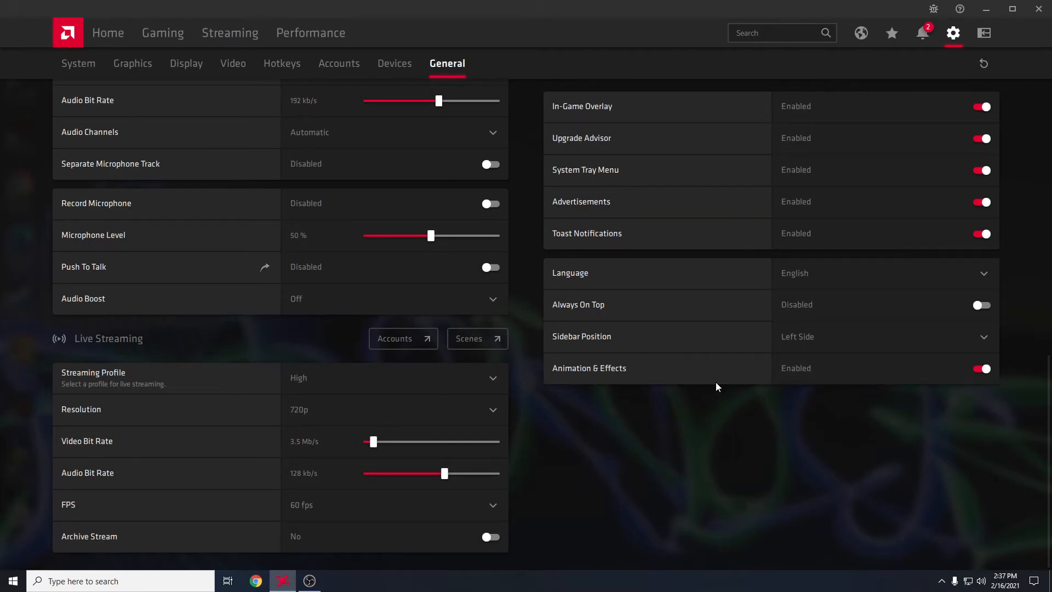
pyautogui.moveTo(631, 372)
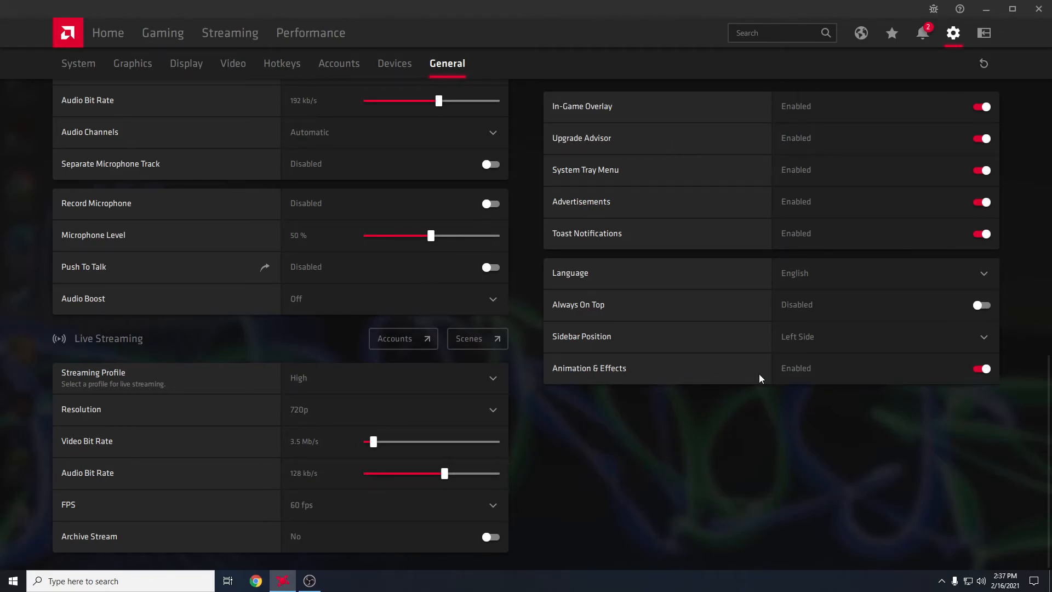
pyautogui.moveTo(740, 348)
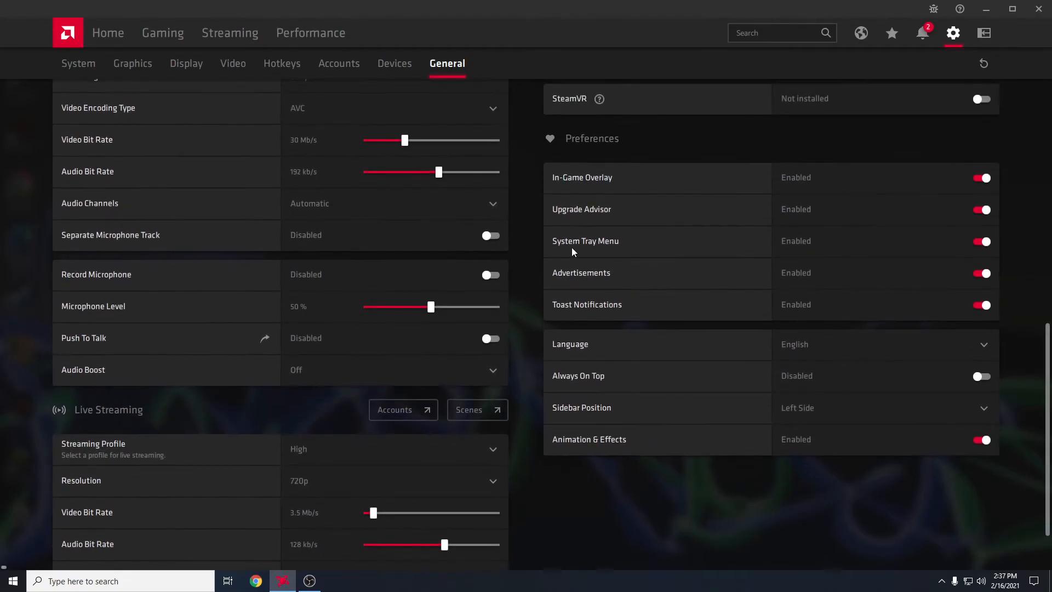
pyautogui.moveTo(568, 184)
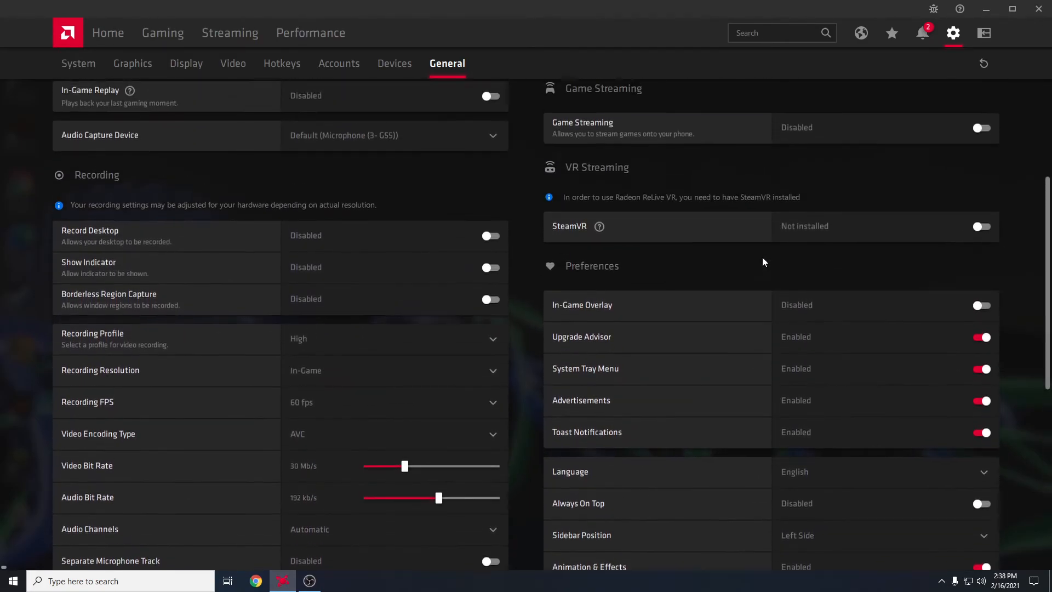
pyautogui.scroll(3)
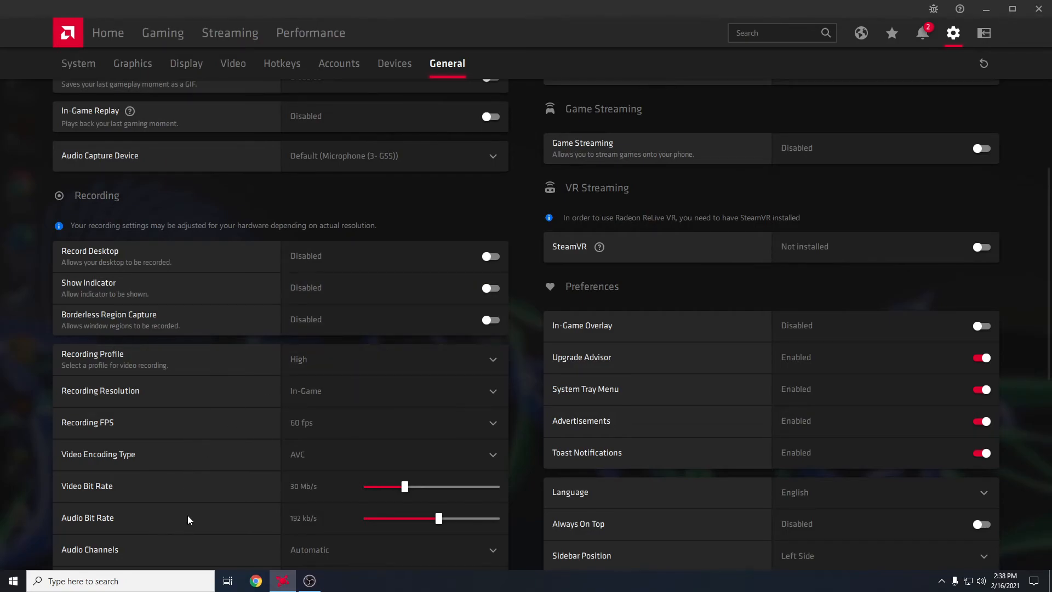
pyautogui.moveTo(185, 500)
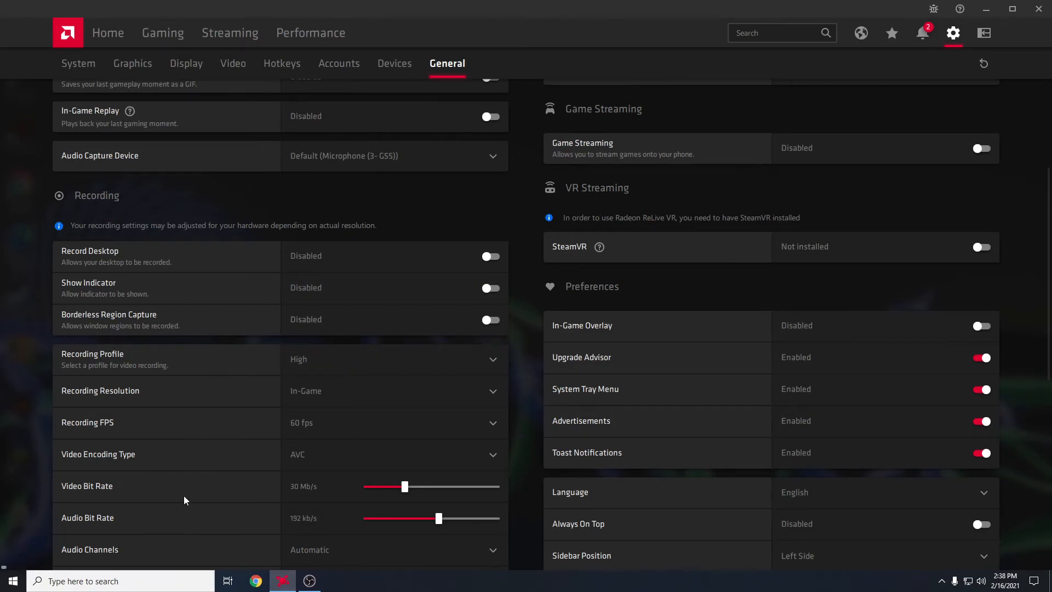
# - Search Windows for the Game Mode settings page, where Game Mode reads Off
pyautogui.write('g')
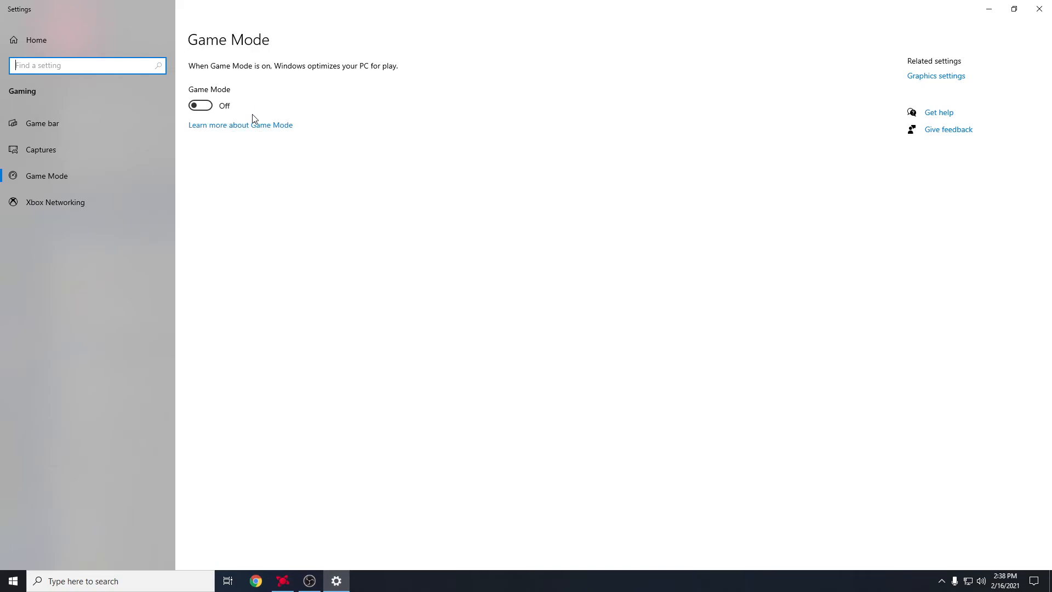
pyautogui.moveTo(232, 115)
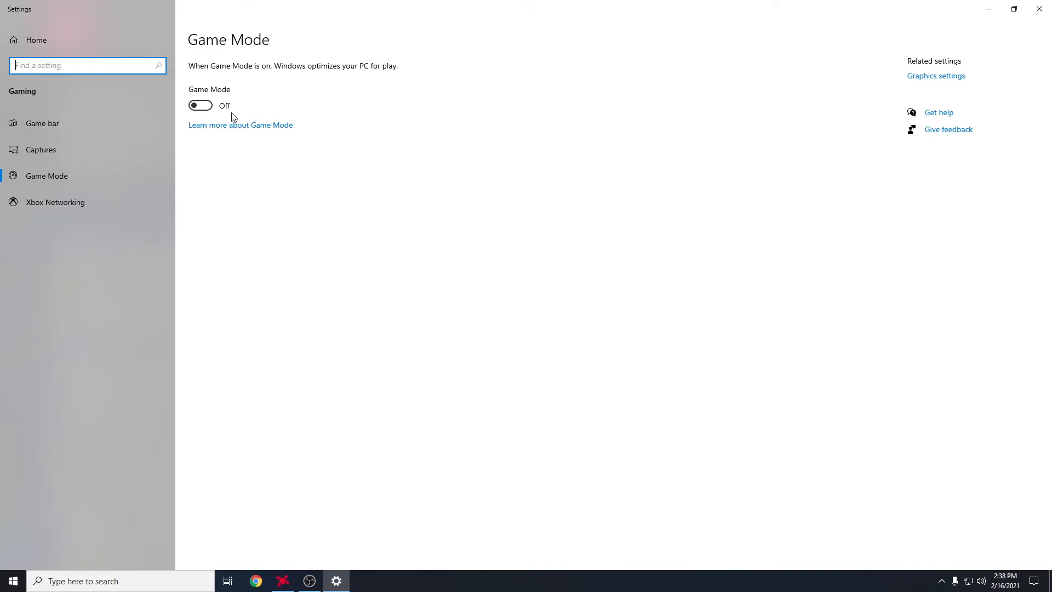
pyautogui.moveTo(335, 307)
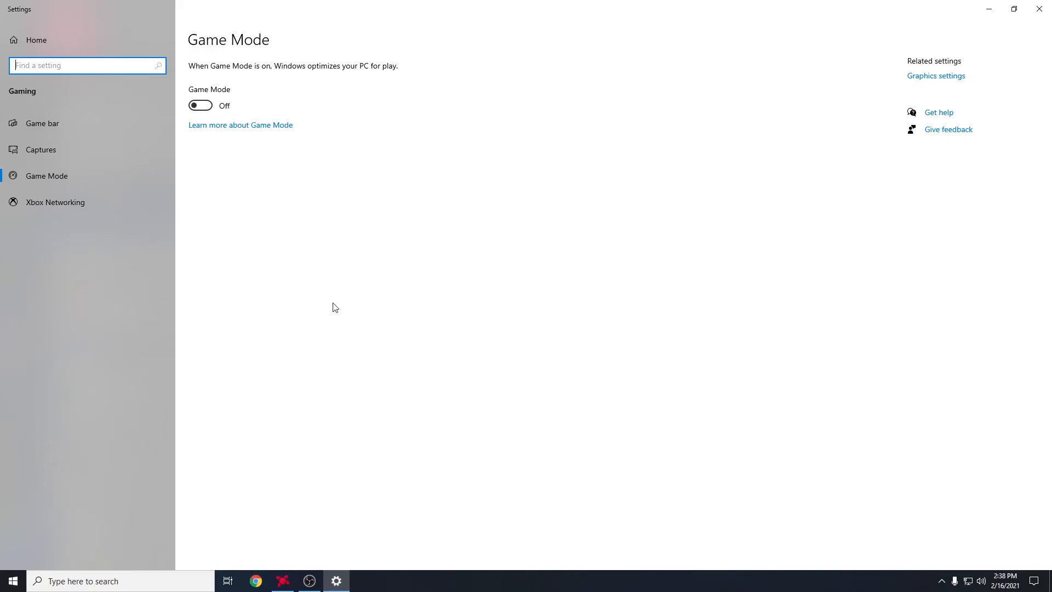
# - Return to Radeon Software and show Counter-Strike: Global Offensive's Excellent, 156.9 fps performance report
pyautogui.click(282, 581)
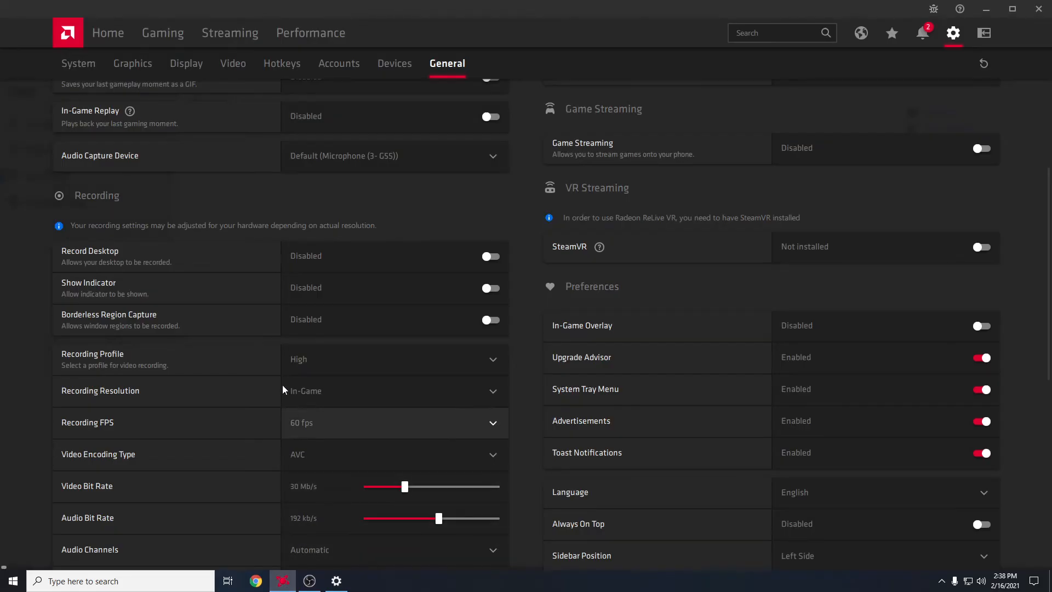
pyautogui.click(107, 32)
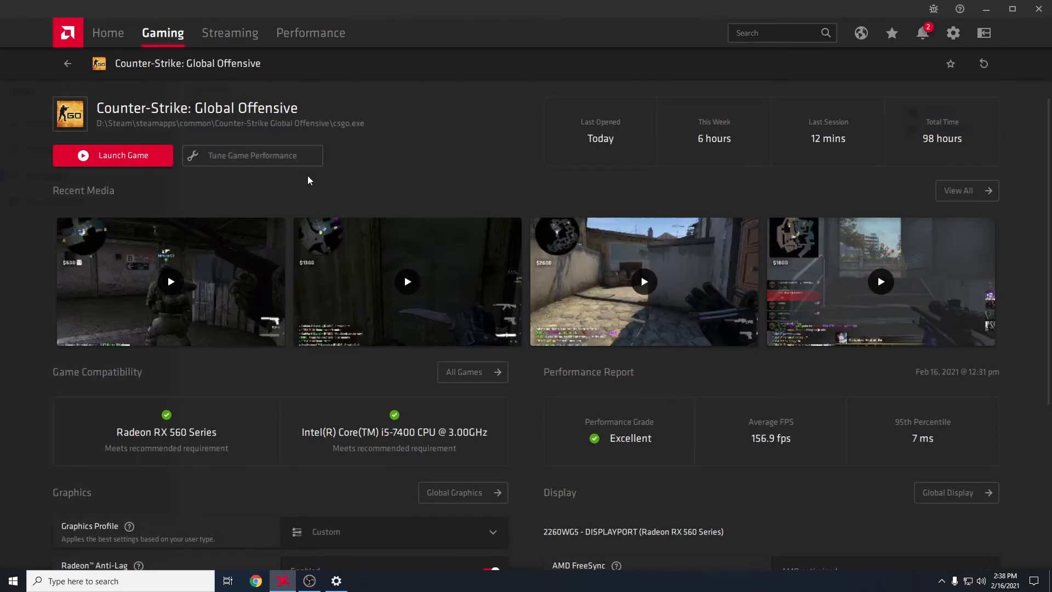
pyautogui.moveTo(467, 303)
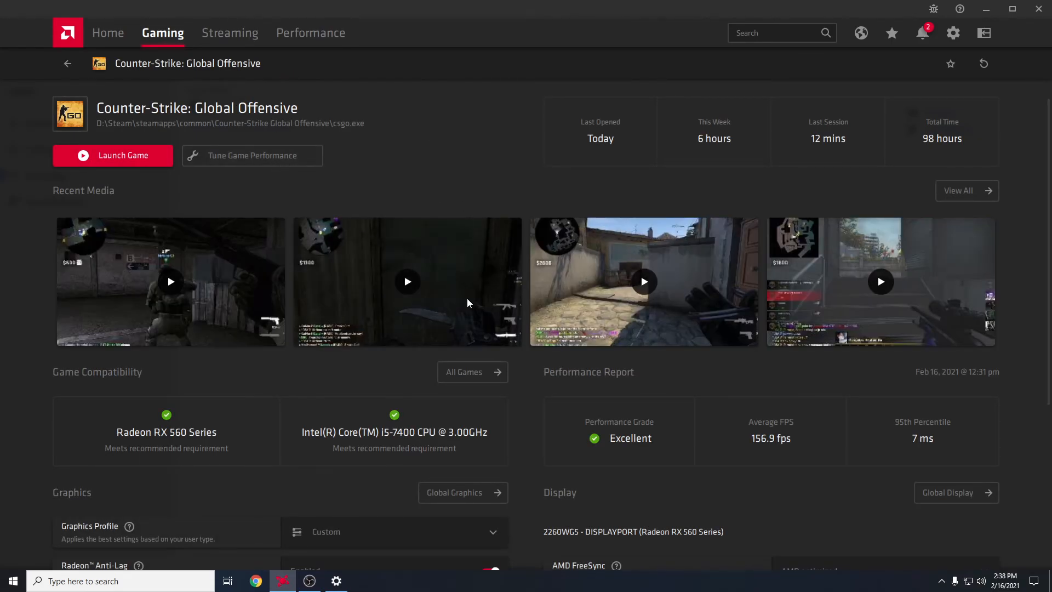
pyautogui.scroll(-3)
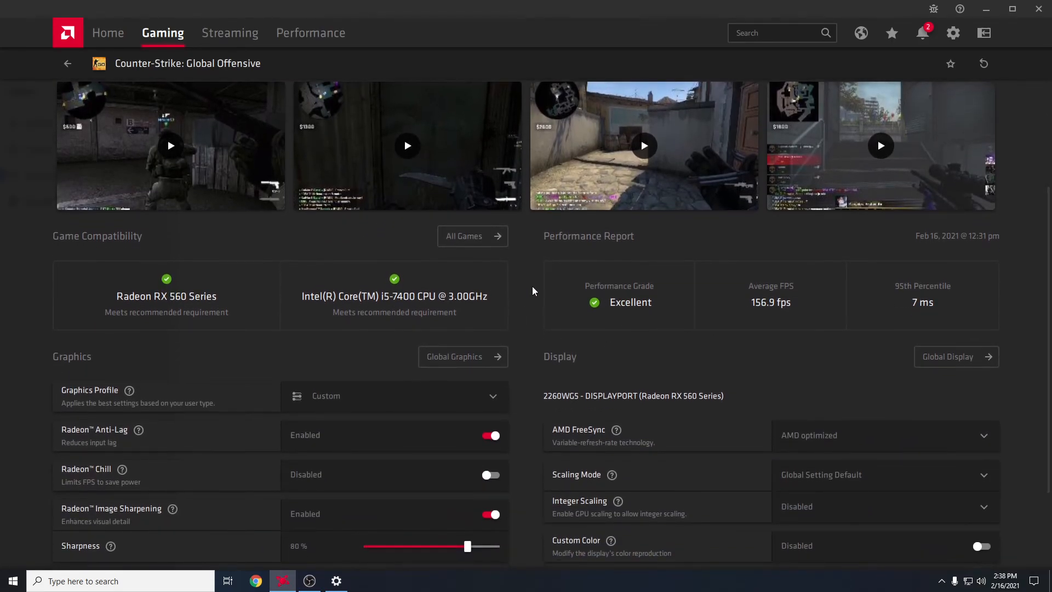
pyautogui.moveTo(742, 319)
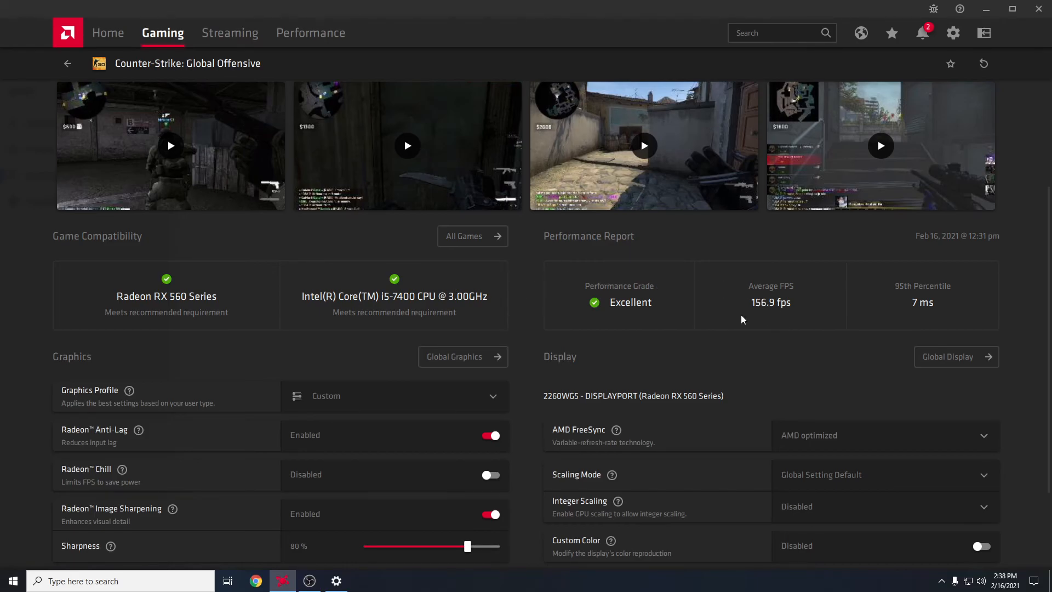
pyautogui.moveTo(937, 316)
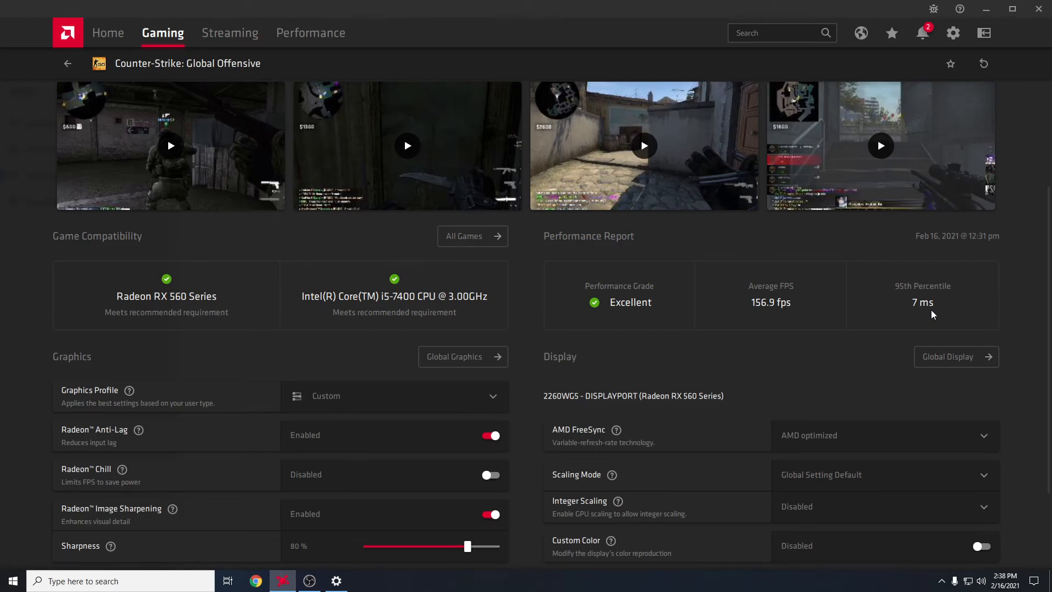
pyautogui.moveTo(683, 303)
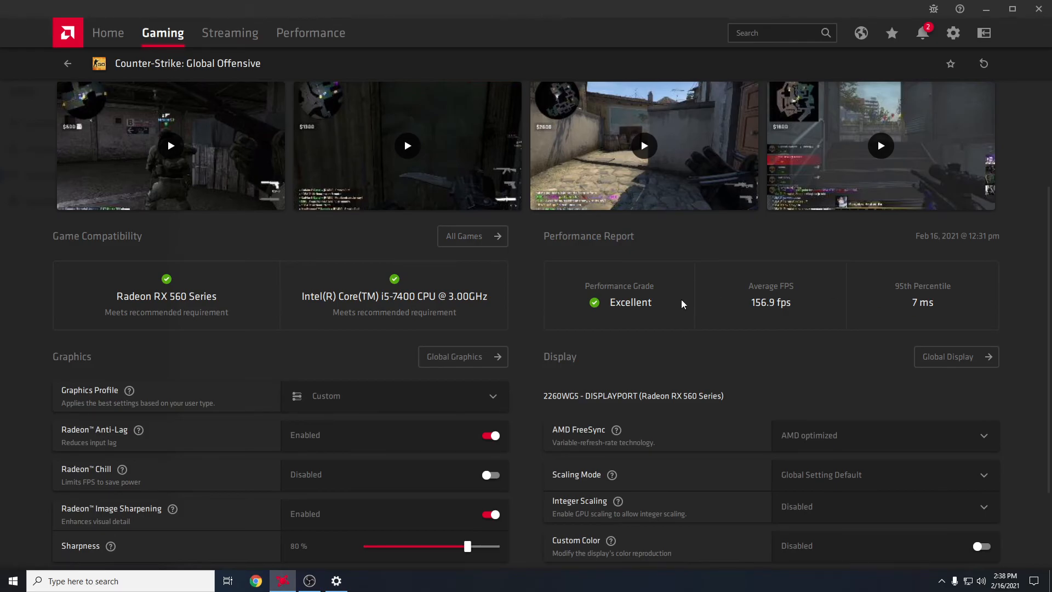
pyautogui.moveTo(778, 308)
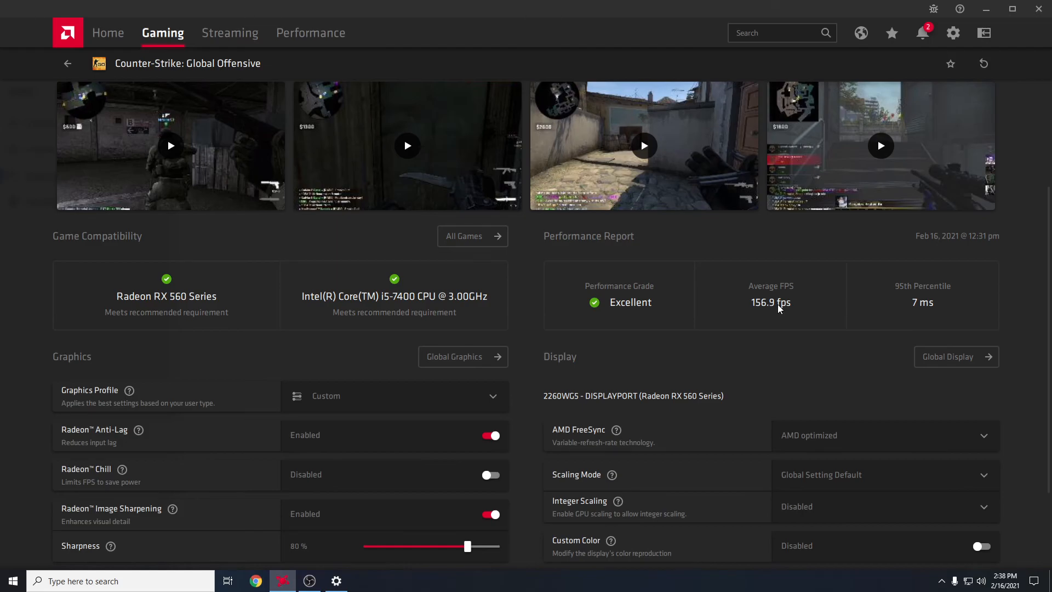
pyautogui.moveTo(780, 309)
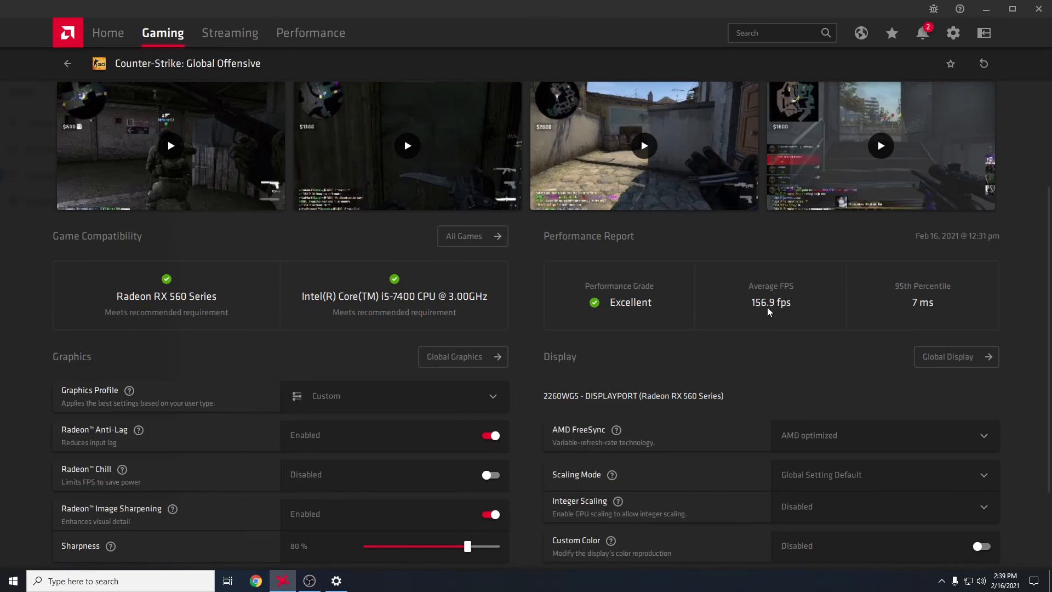
pyautogui.moveTo(696, 270)
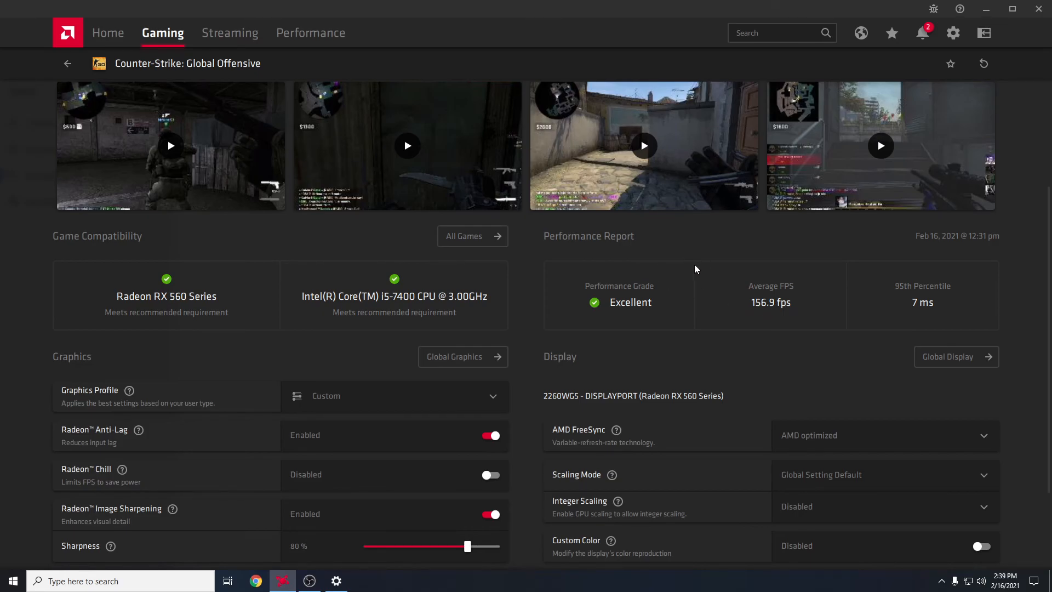
pyautogui.moveTo(749, 280)
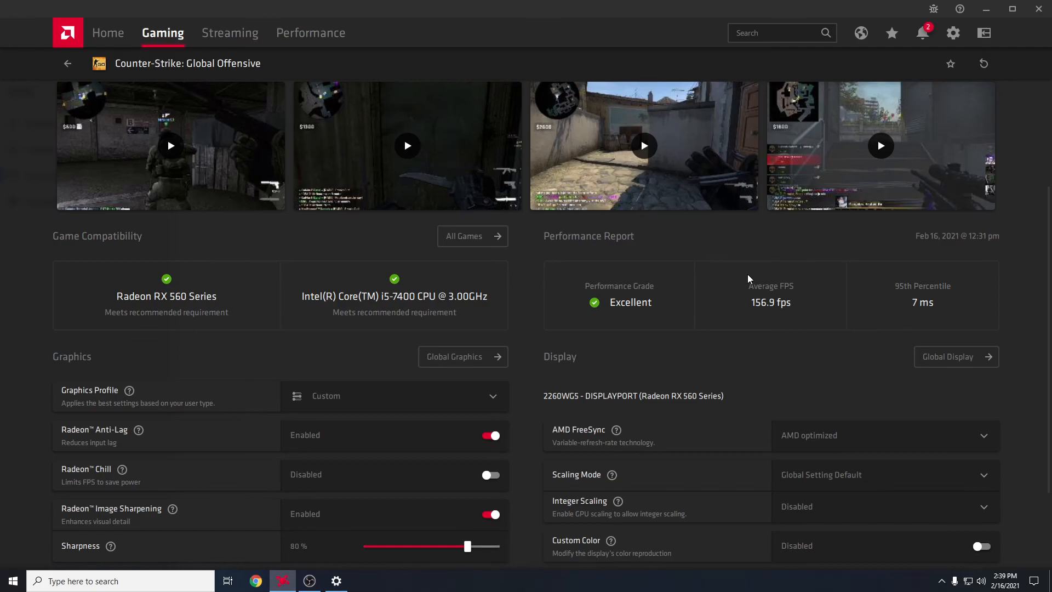
pyautogui.moveTo(773, 302)
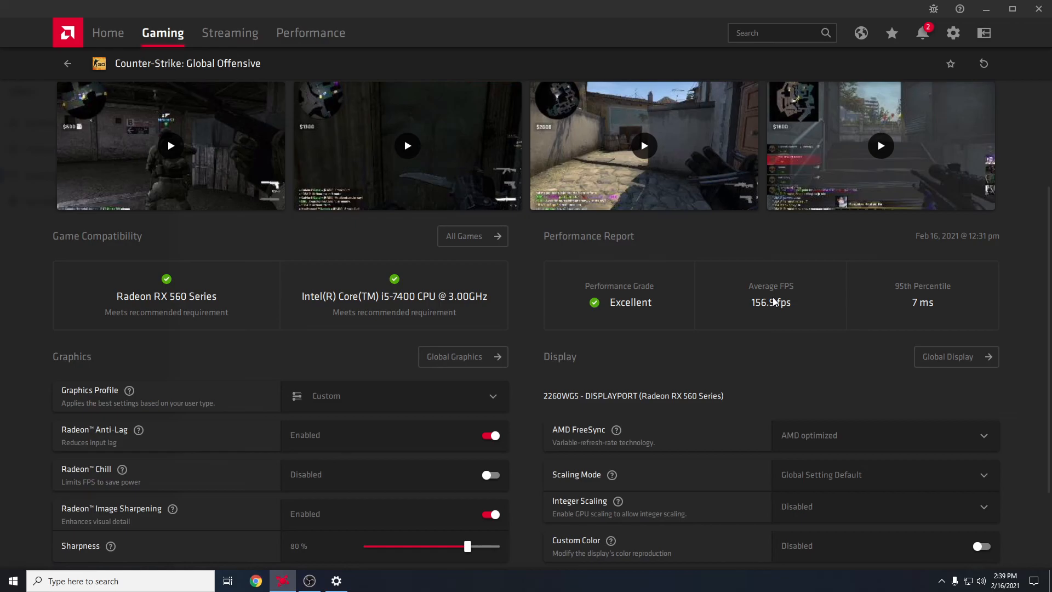
pyautogui.moveTo(718, 317)
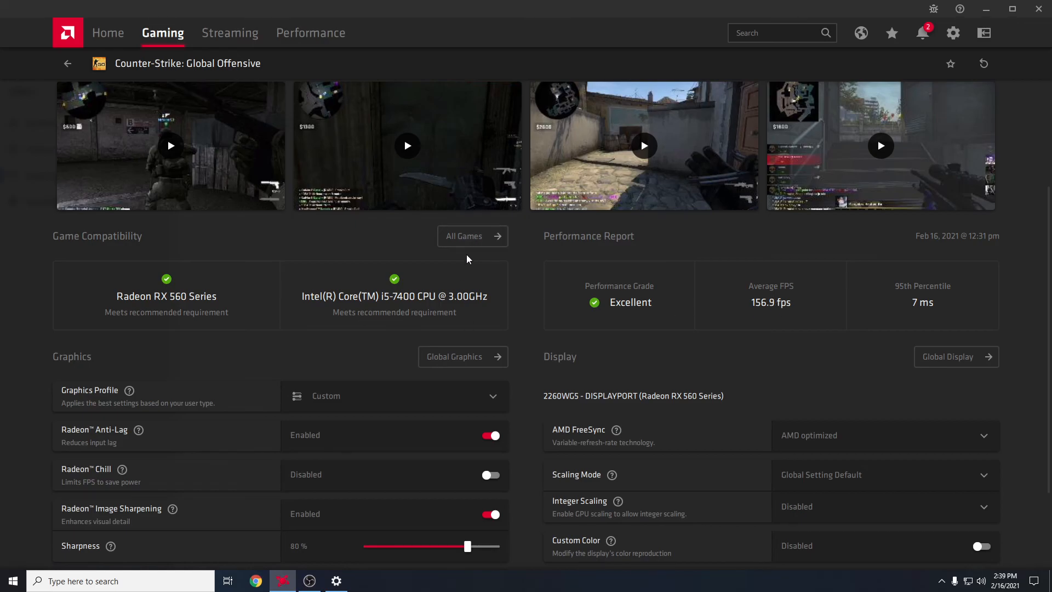
pyautogui.moveTo(655, 251)
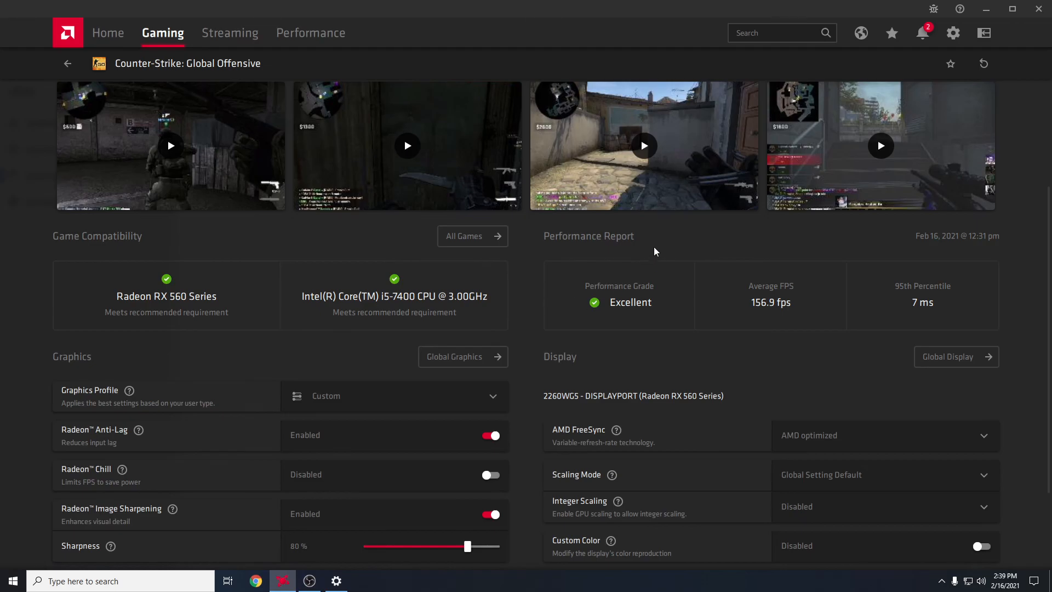
pyautogui.moveTo(780, 374)
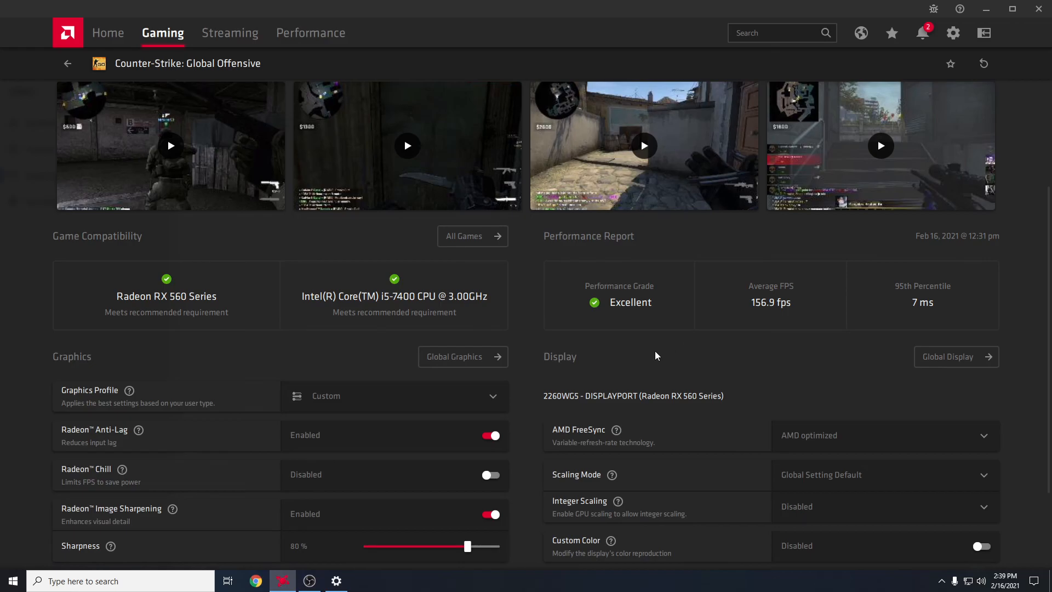
pyautogui.moveTo(705, 371)
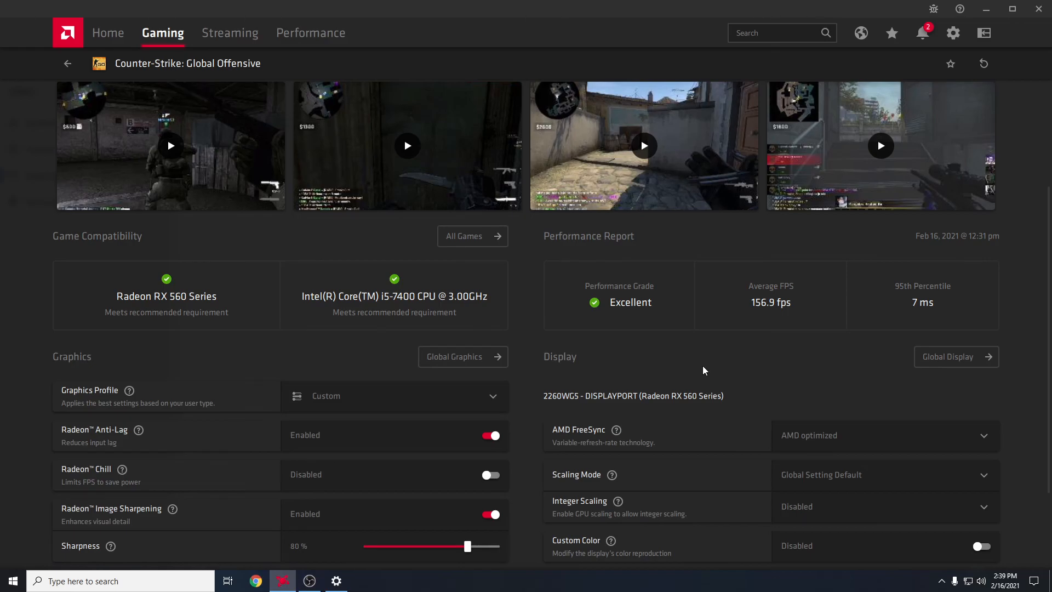
pyautogui.moveTo(729, 360)
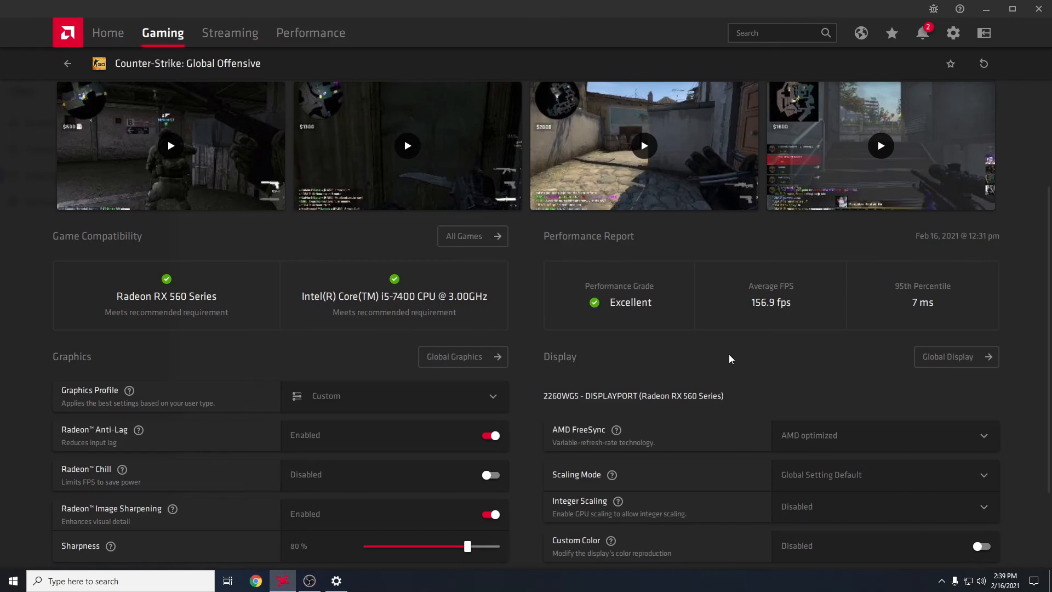